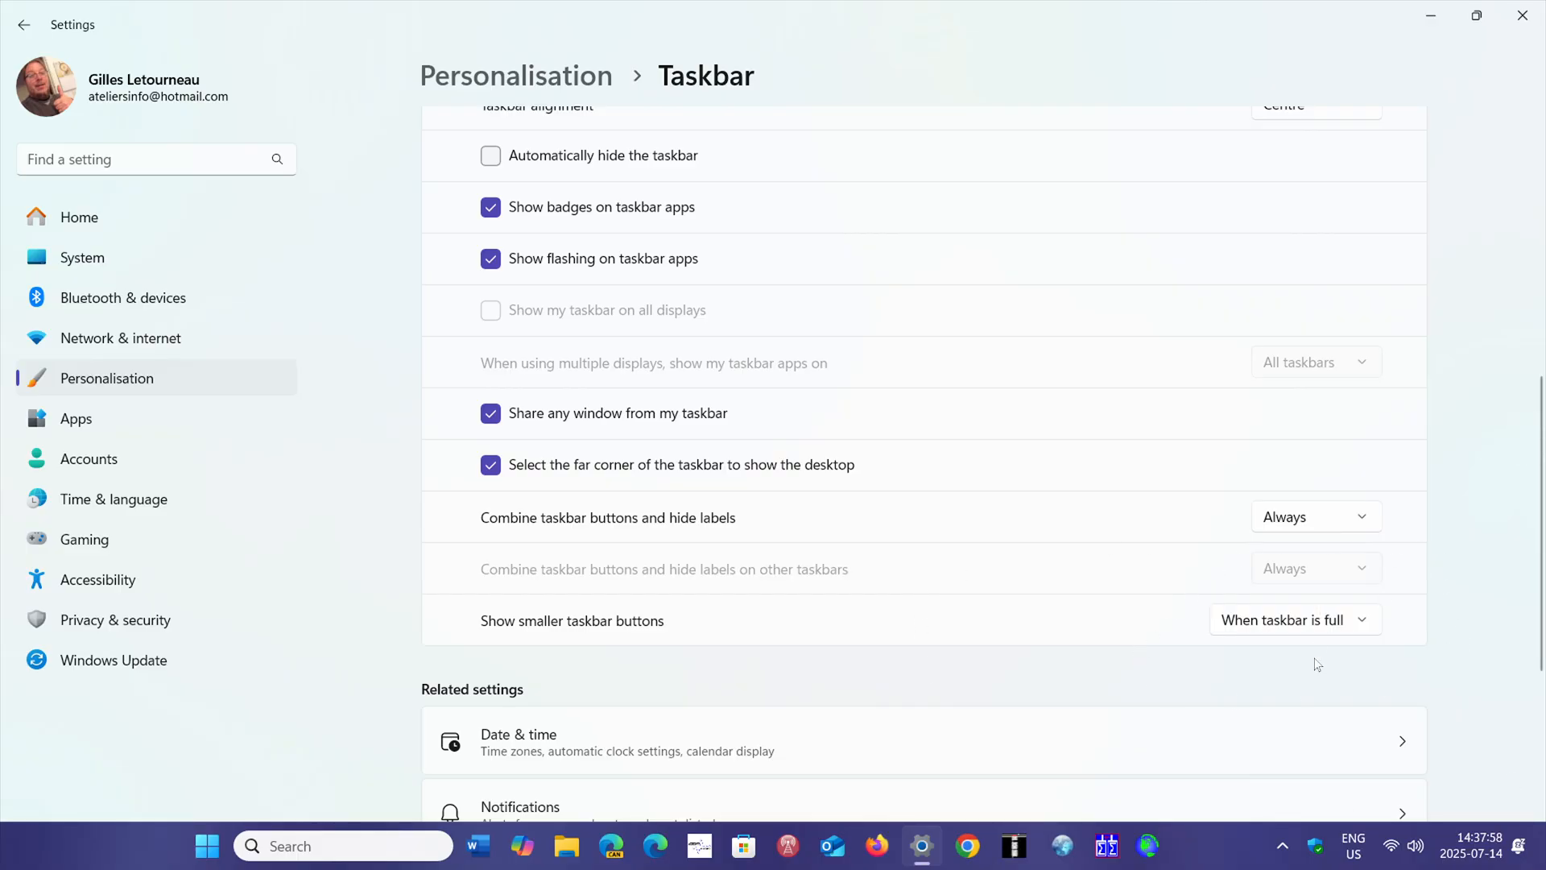
{"action": "mouse_move", "coordinate": [1395, 702]}
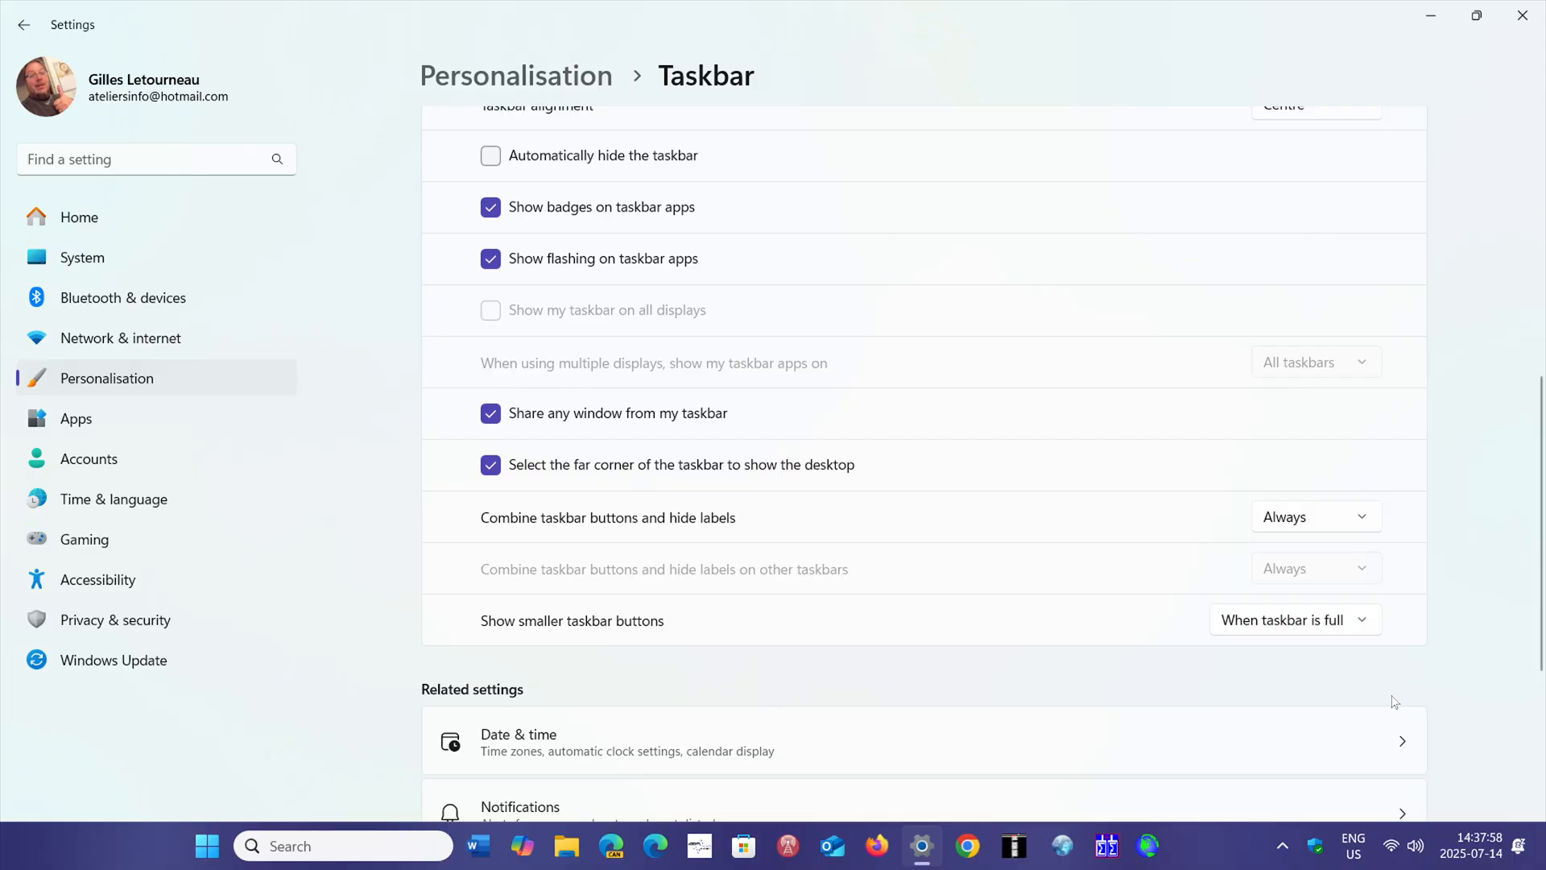
{"action": "mouse_move", "coordinate": [566, 639]}
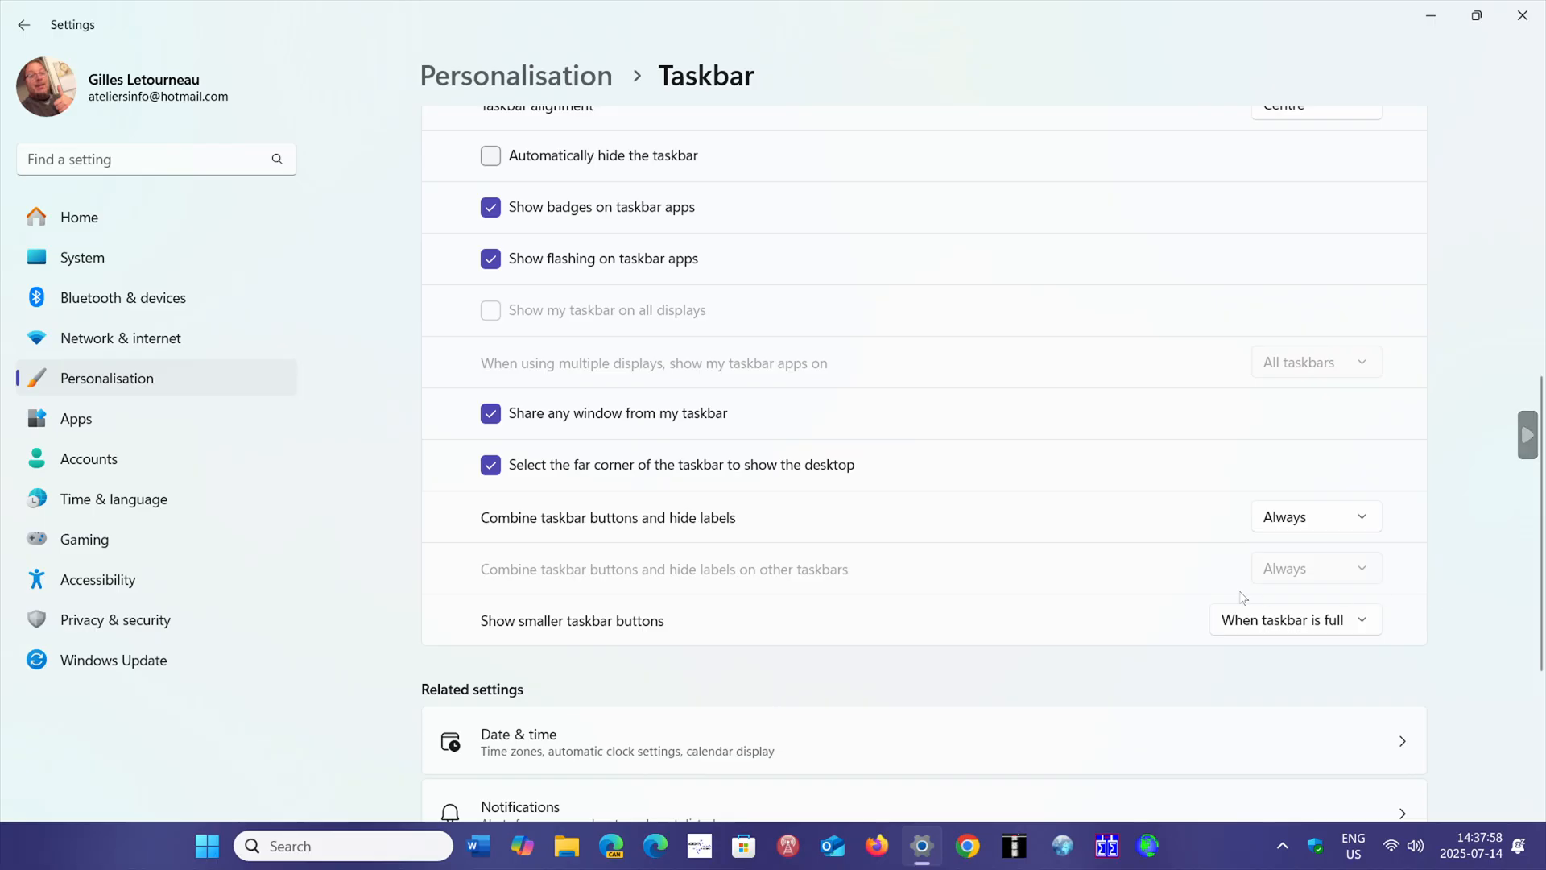
{"action": "mouse_move", "coordinate": [1369, 662]}
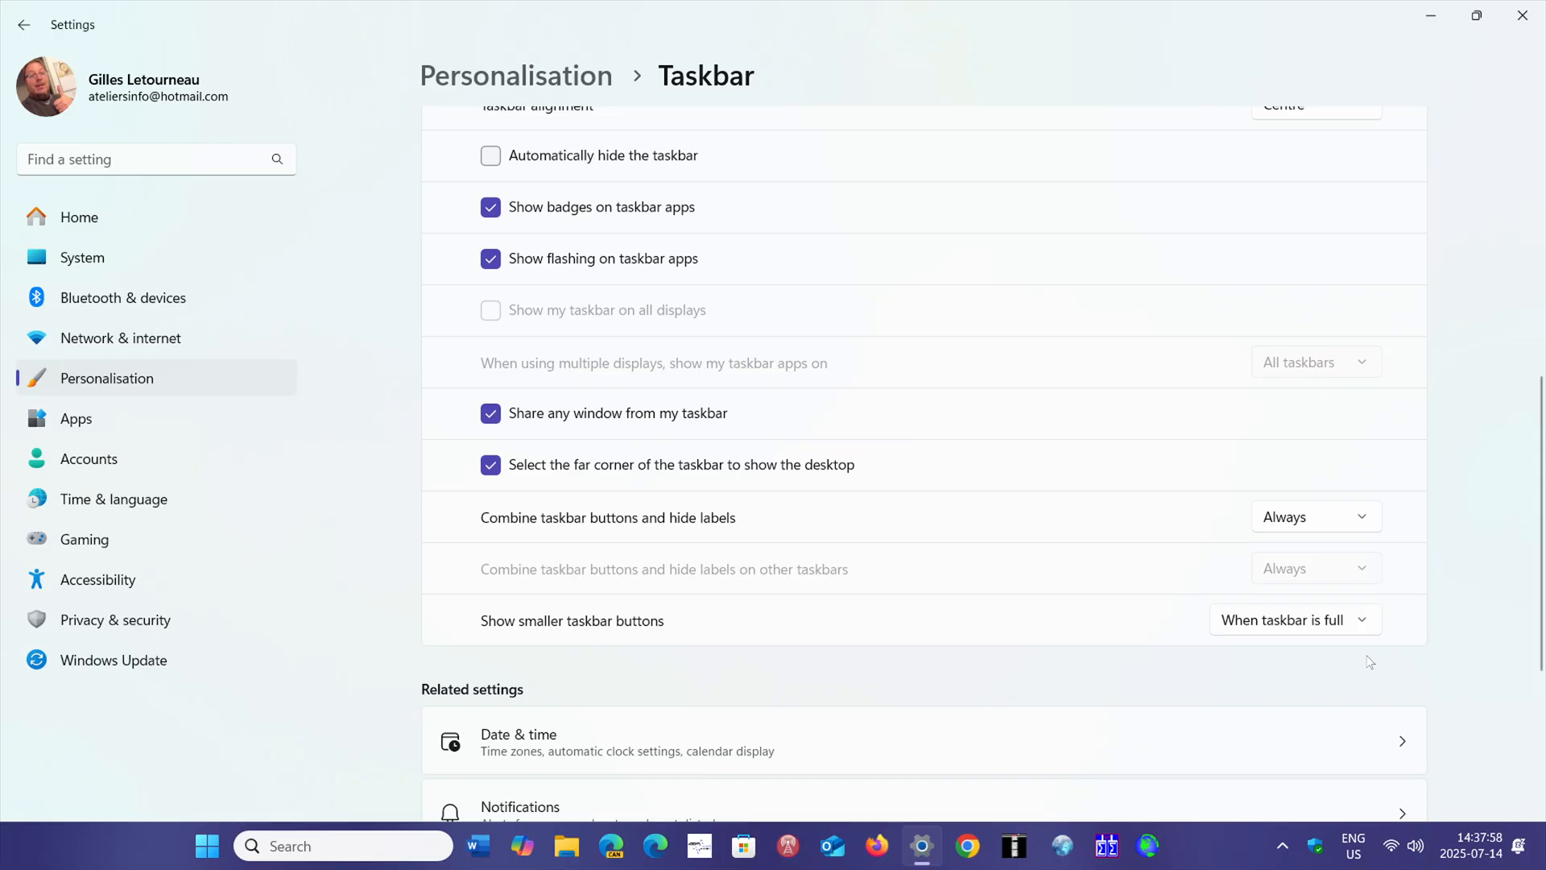
{"action": "mouse_move", "coordinate": [1227, 632]}
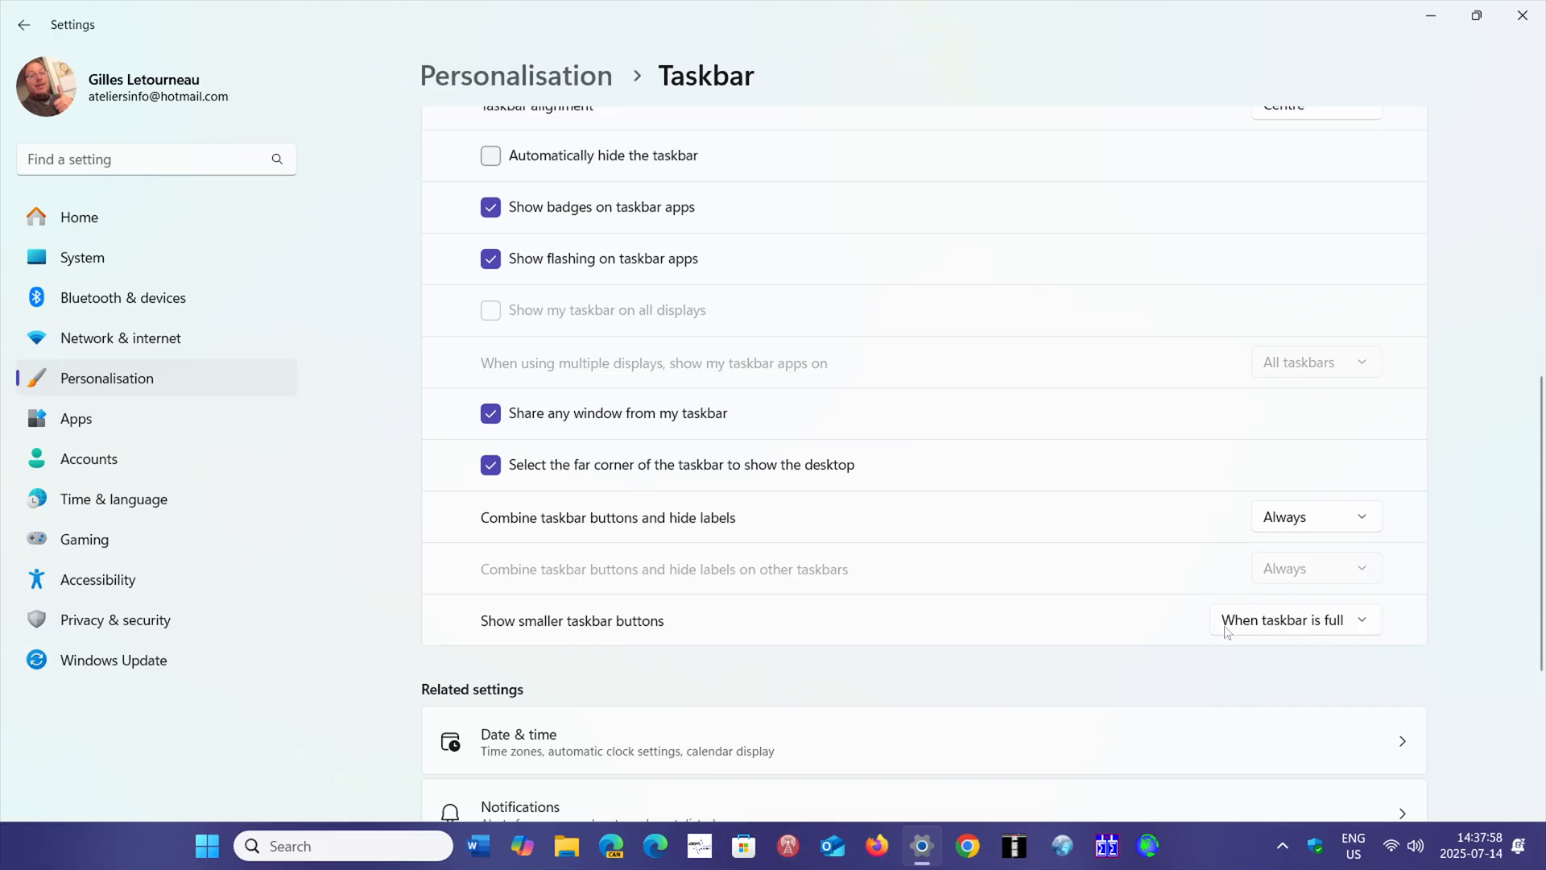
{"action": "mouse_move", "coordinate": [1389, 642]}
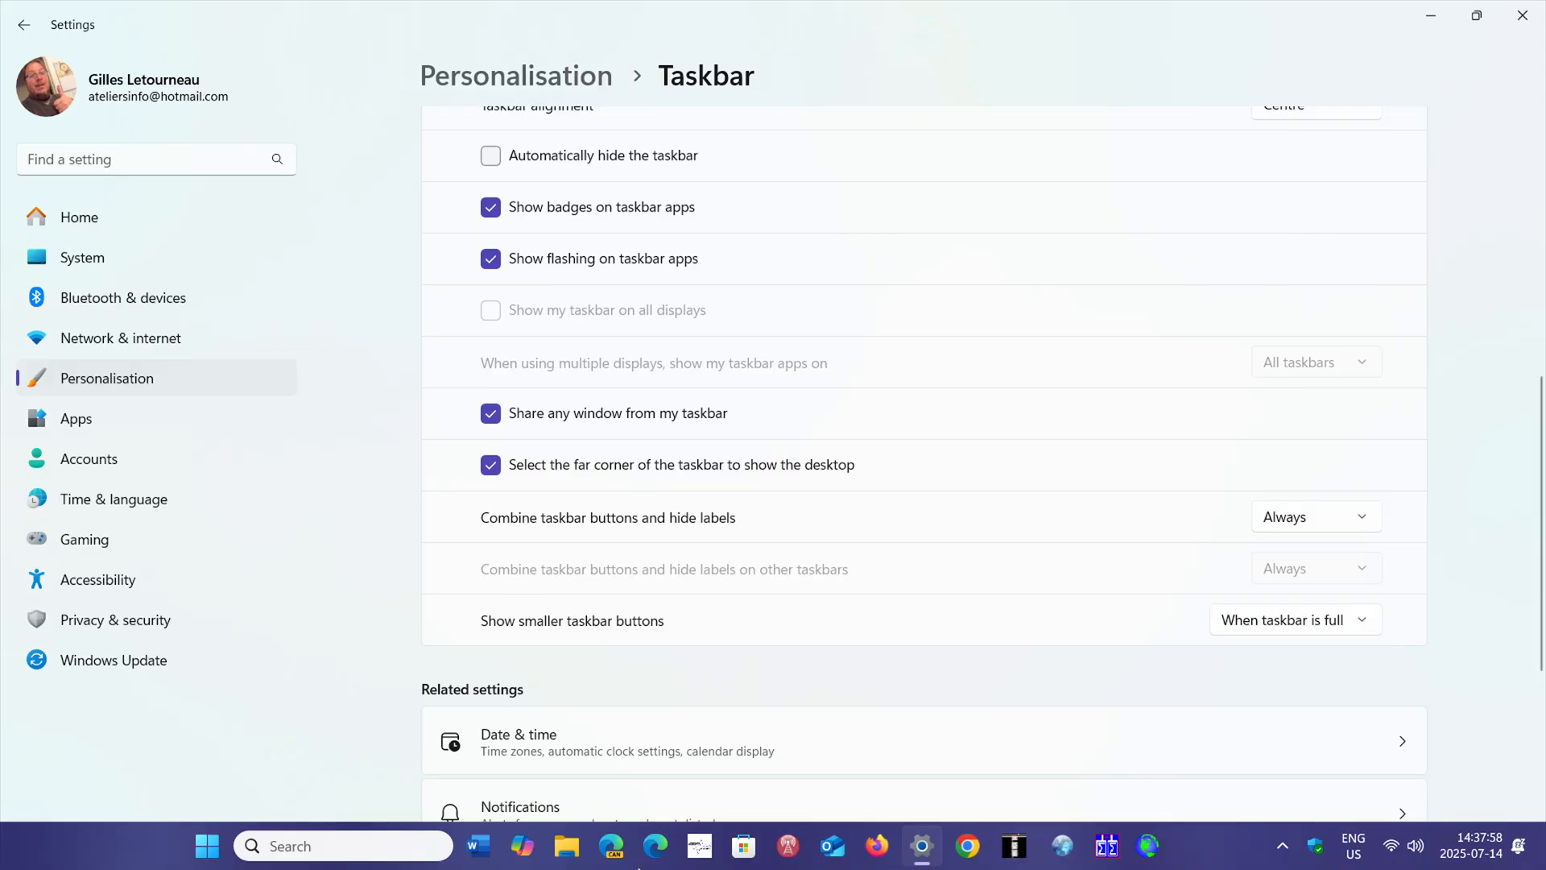
{"action": "mouse_move", "coordinate": [1189, 850]}
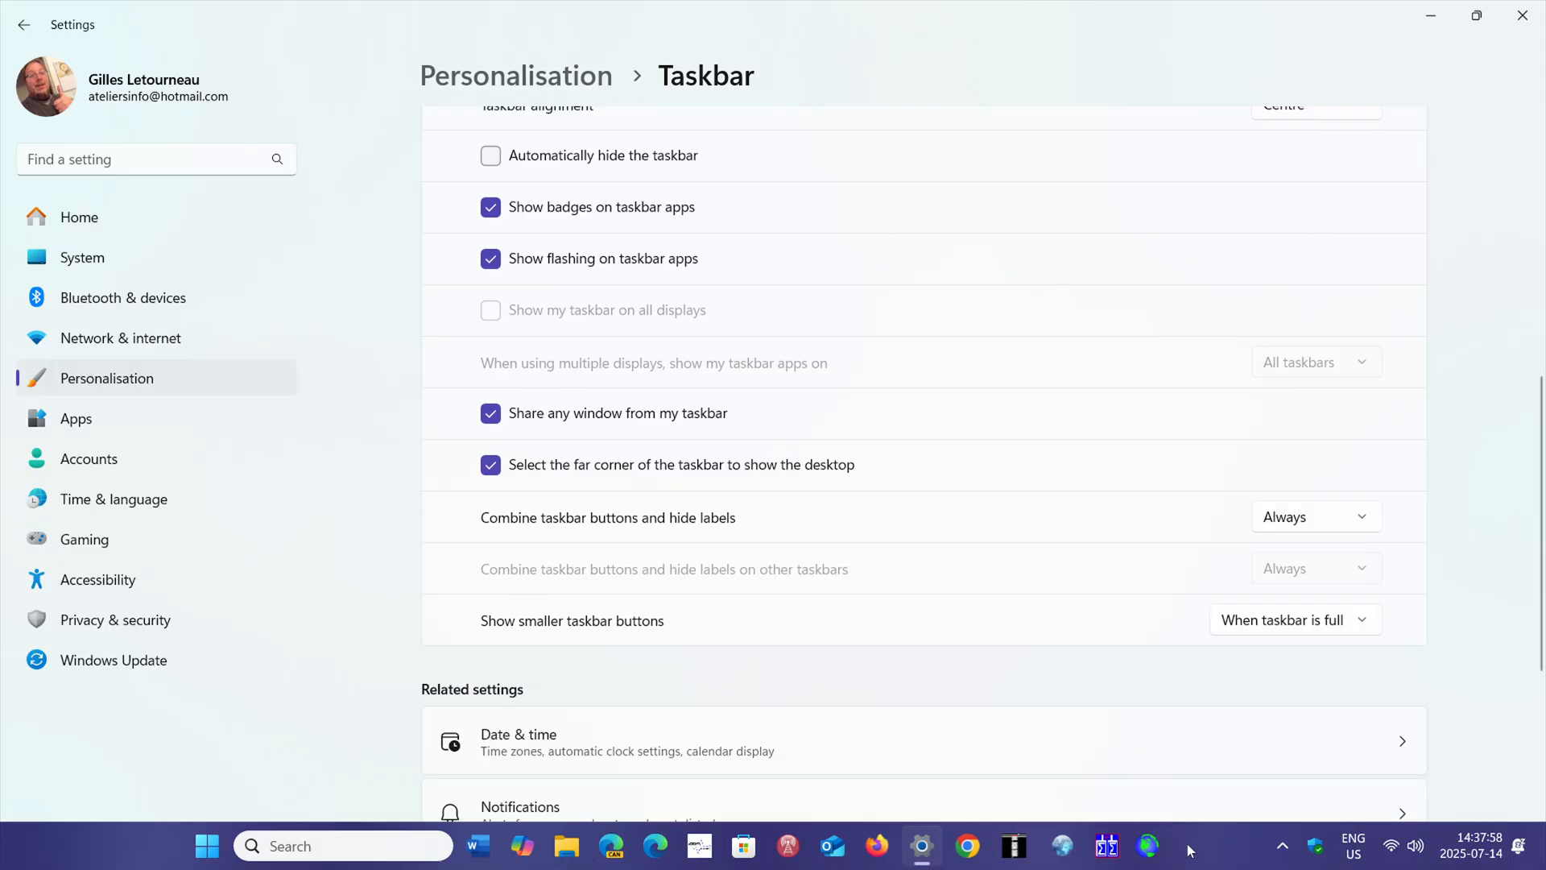
{"action": "mouse_move", "coordinate": [1181, 854]}
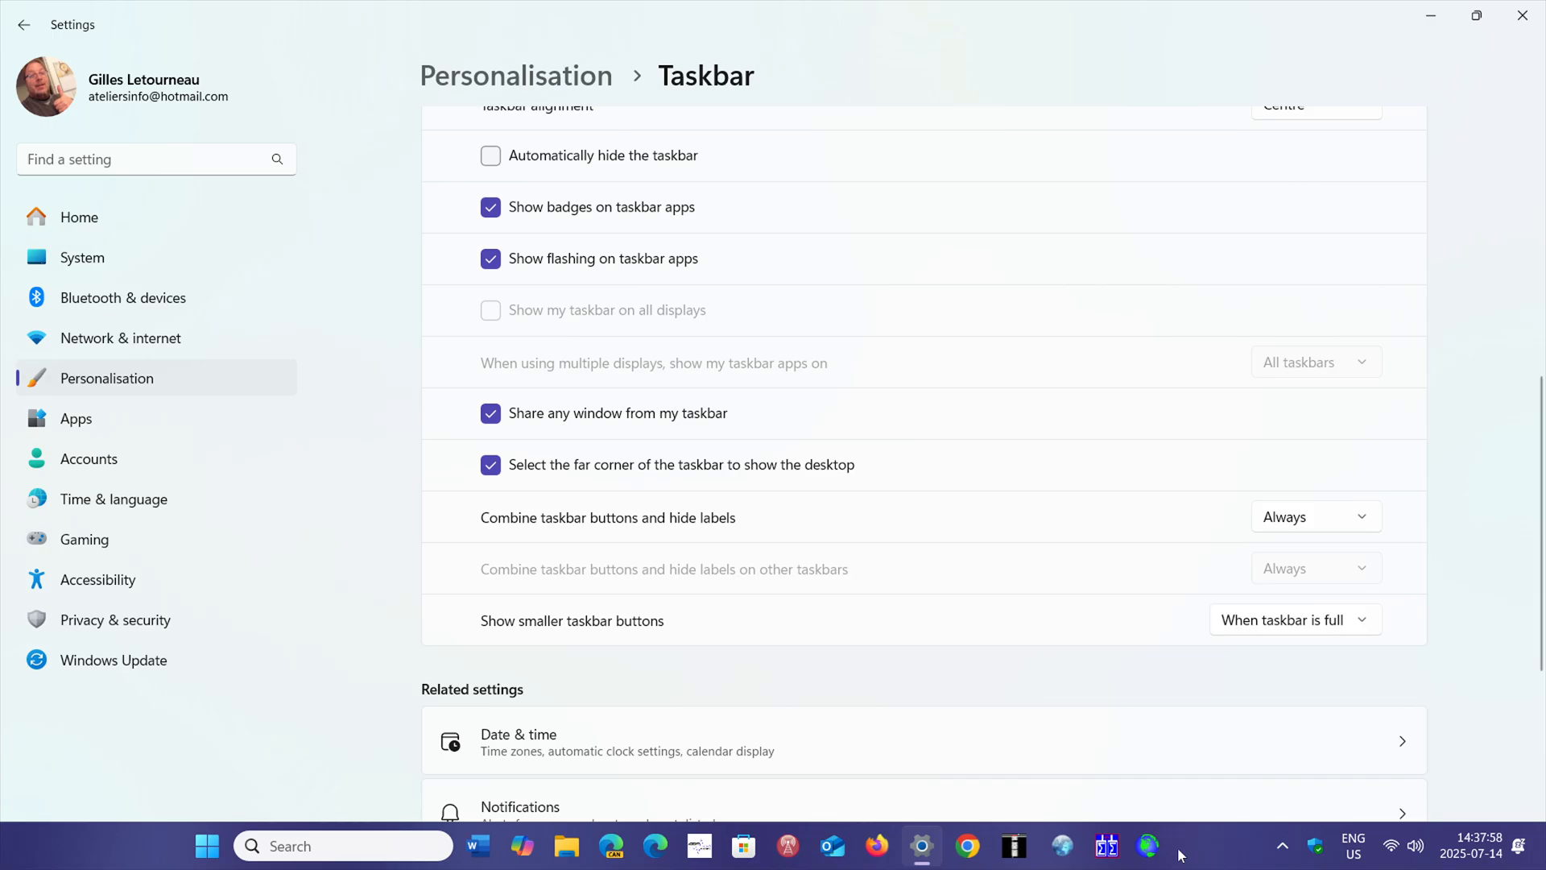
{"action": "mouse_move", "coordinate": [1281, 848]}
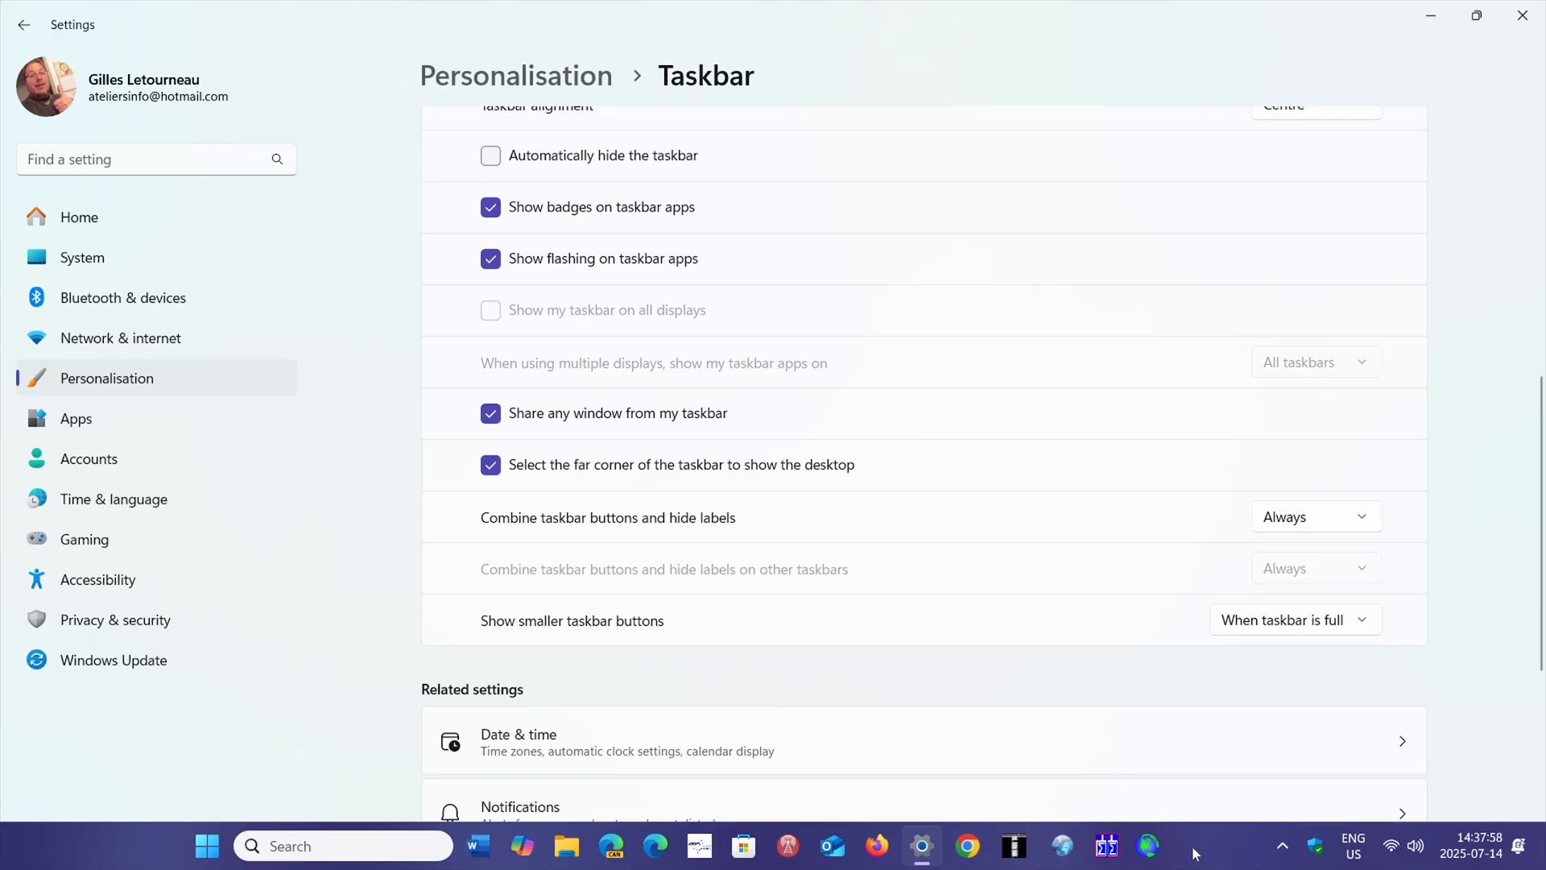
{"action": "mouse_move", "coordinate": [1298, 645]}
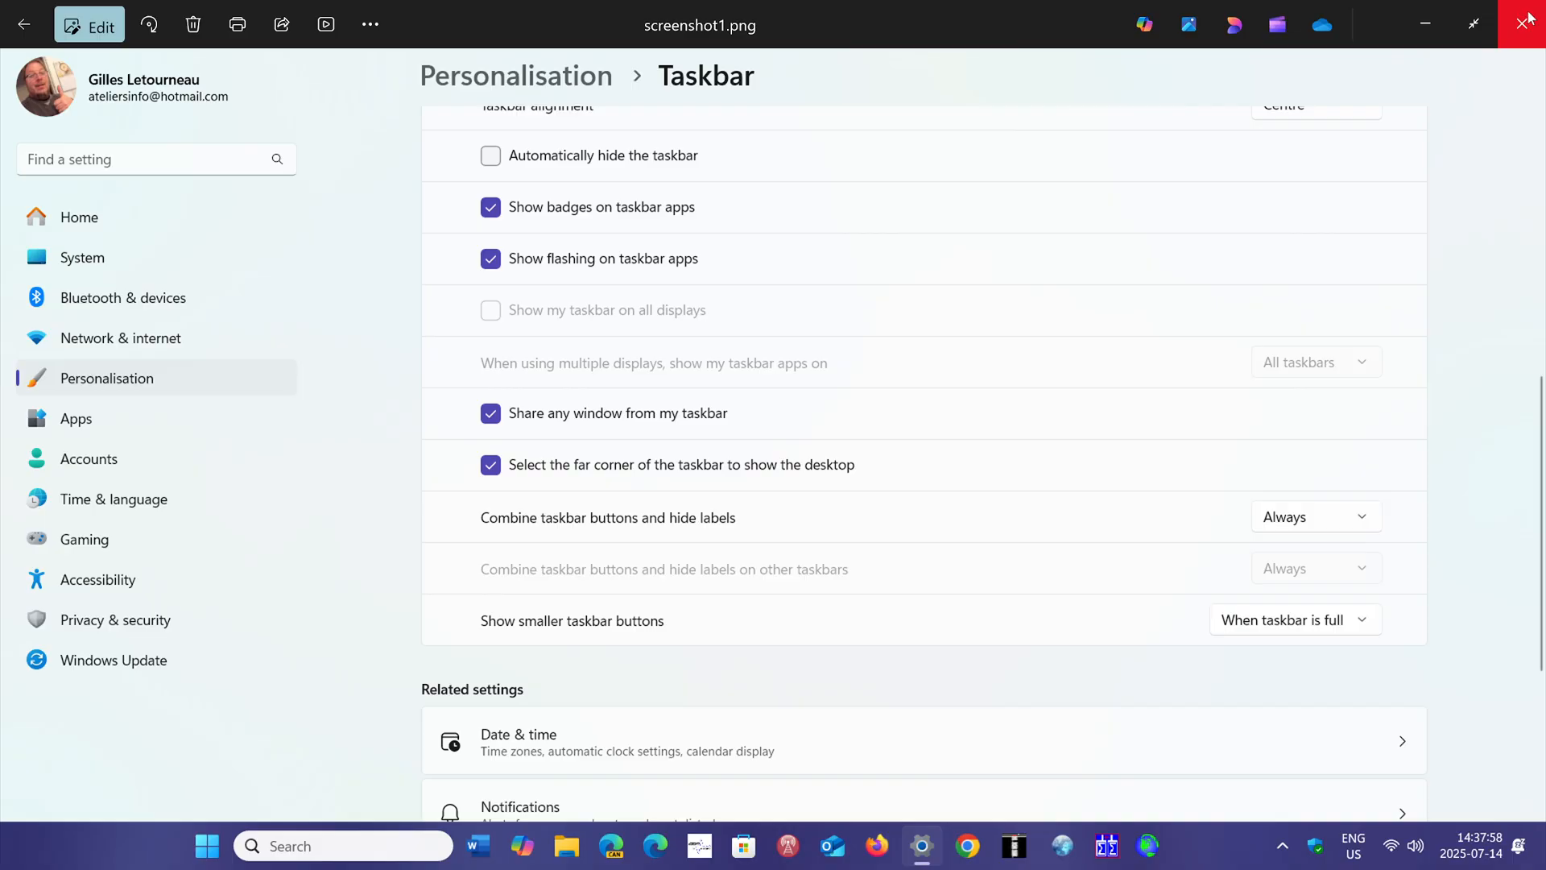
- Close the screenshot1.png image preview over the Taskbar settings page
{"action": "left_click", "coordinate": [1314, 618]}
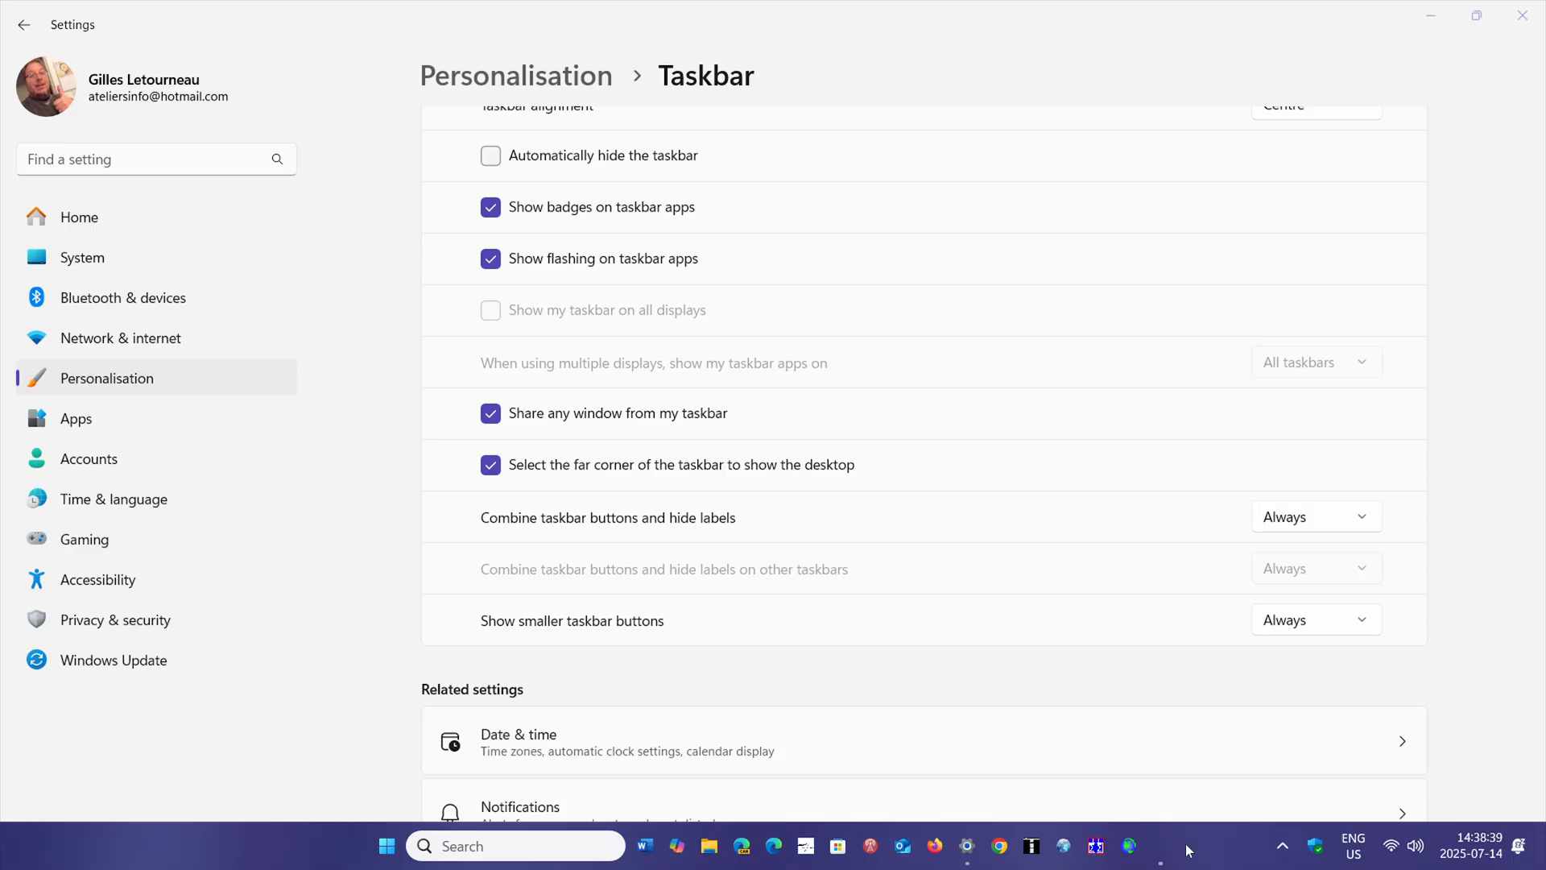
{"action": "mouse_move", "coordinate": [1271, 845]}
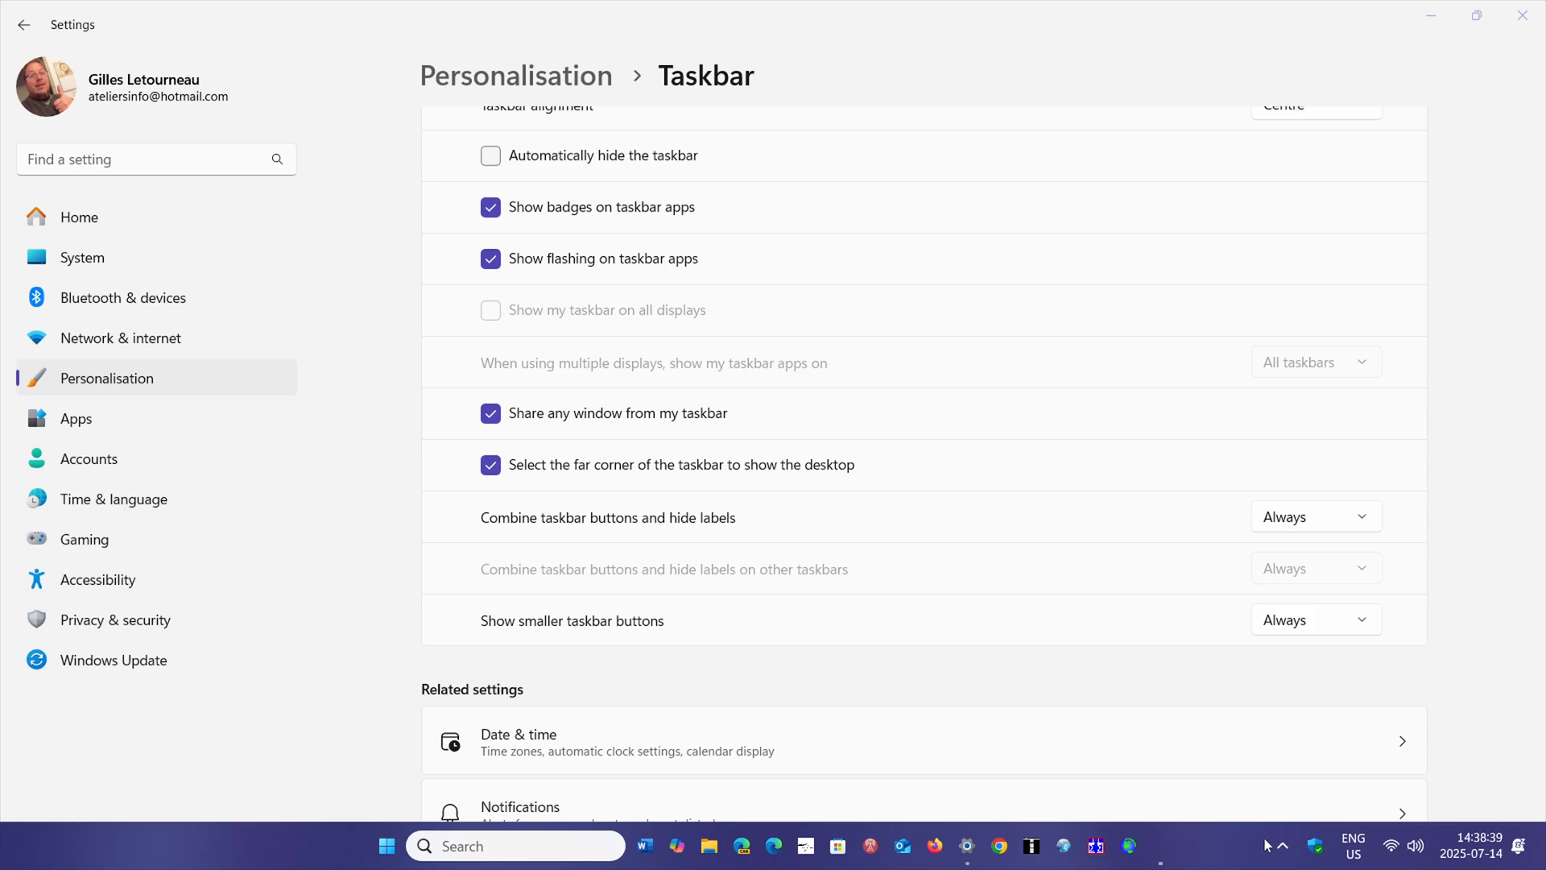
{"action": "mouse_move", "coordinate": [909, 691]}
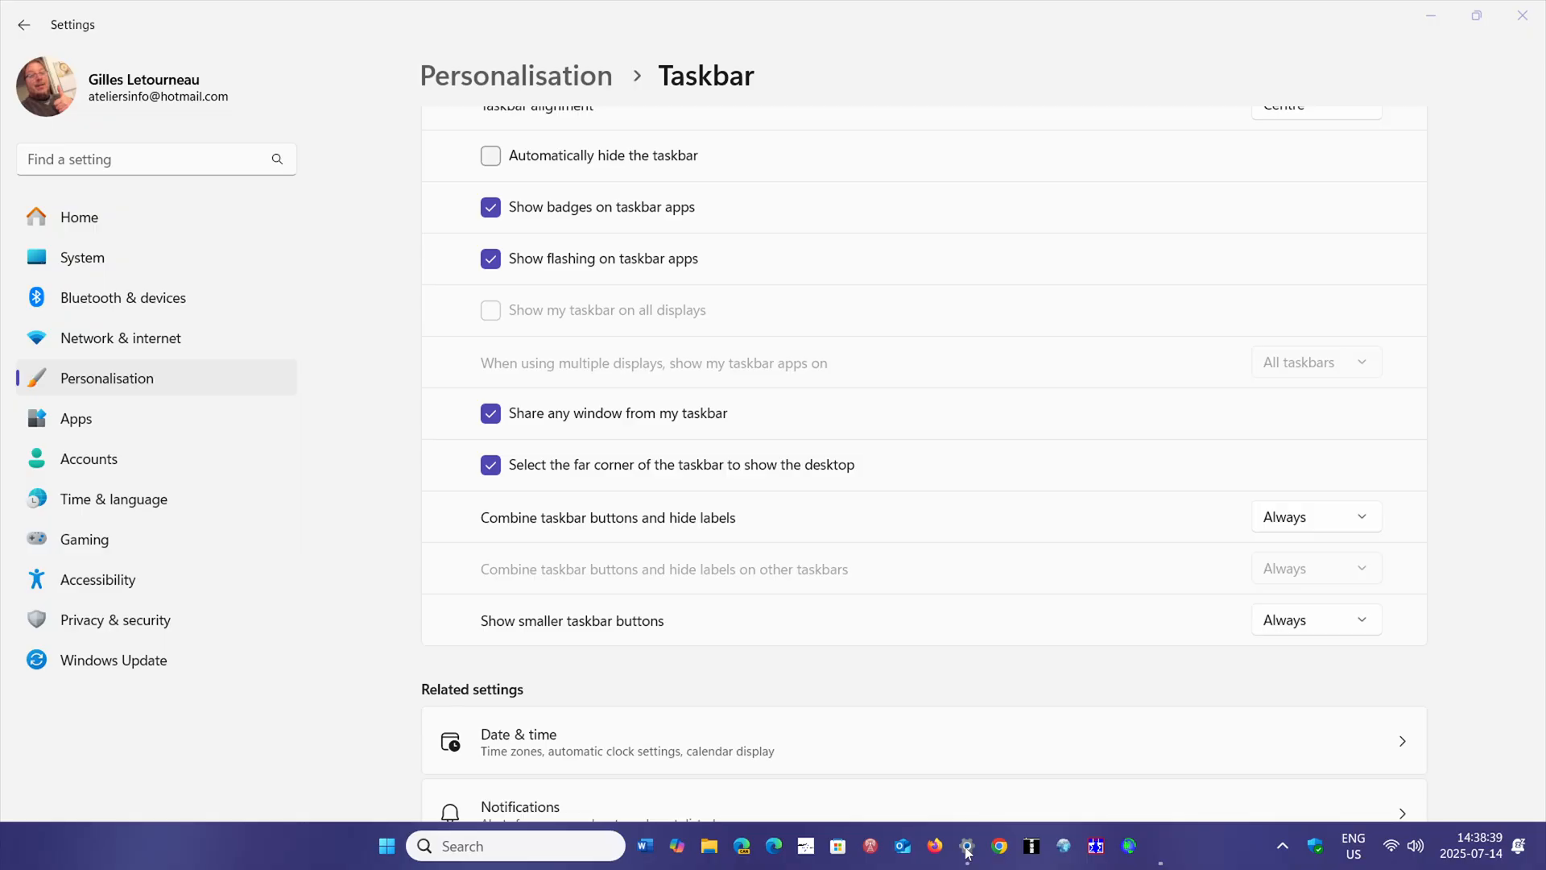
{"action": "mouse_move", "coordinate": [1076, 596]}
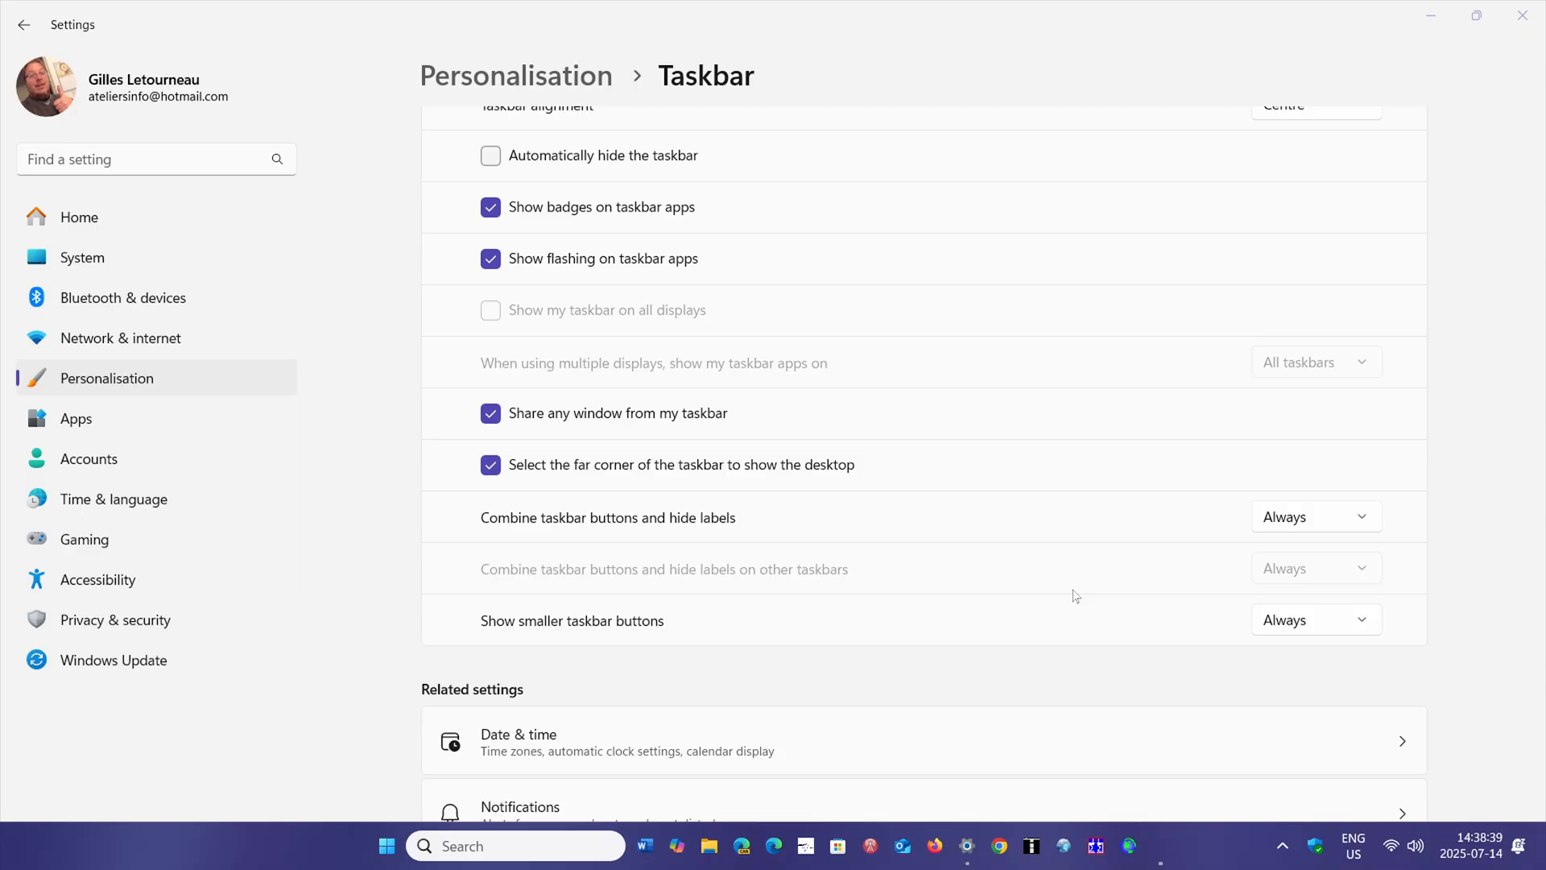
{"action": "mouse_move", "coordinate": [897, 805]}
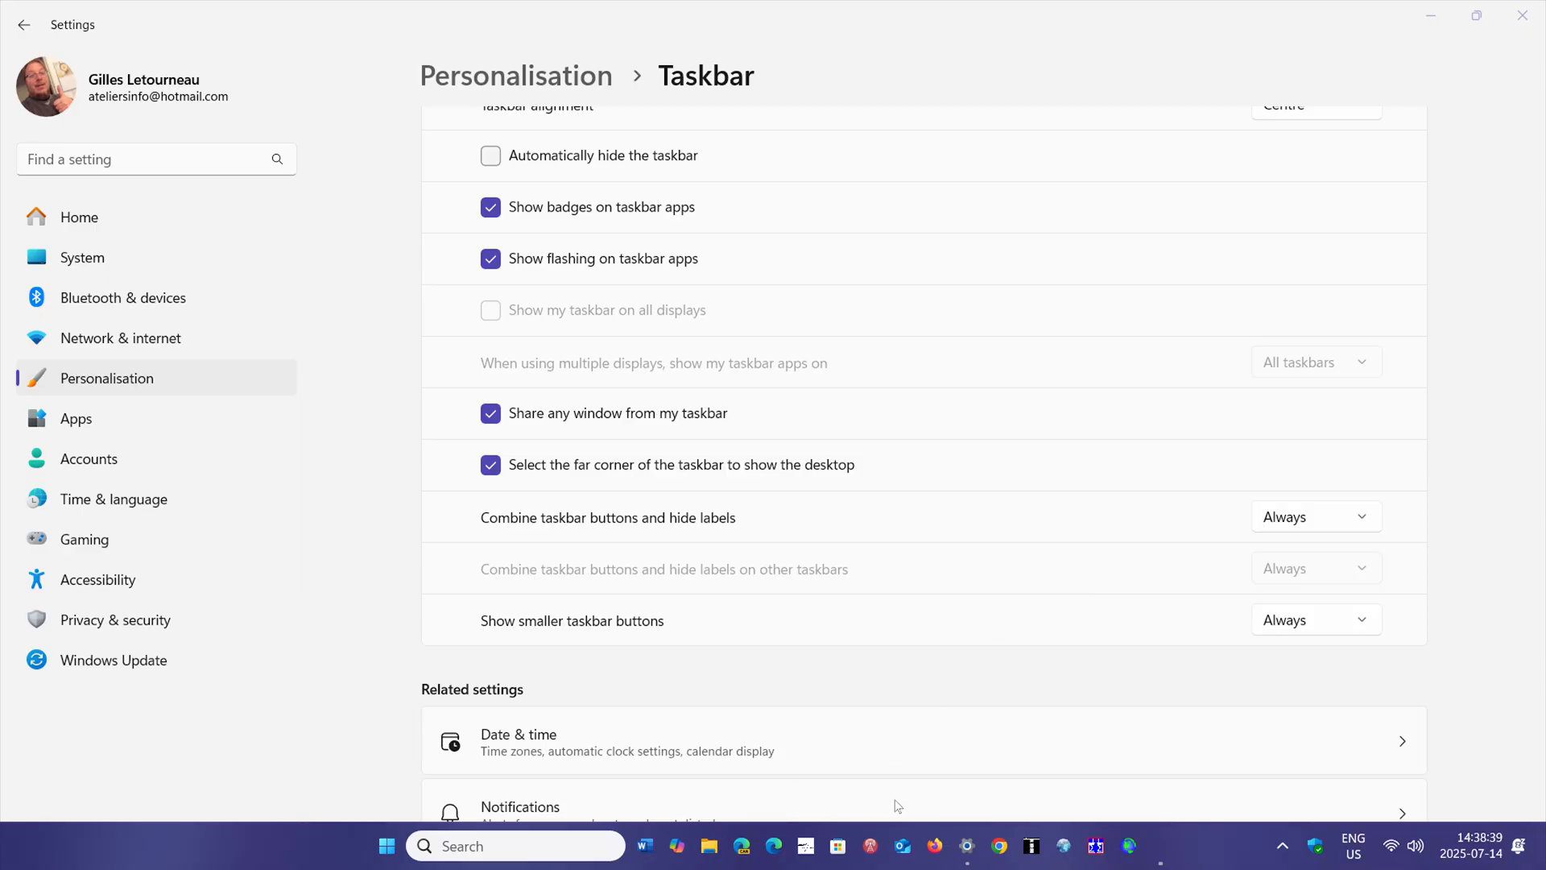
{"action": "mouse_move", "coordinate": [1217, 860]}
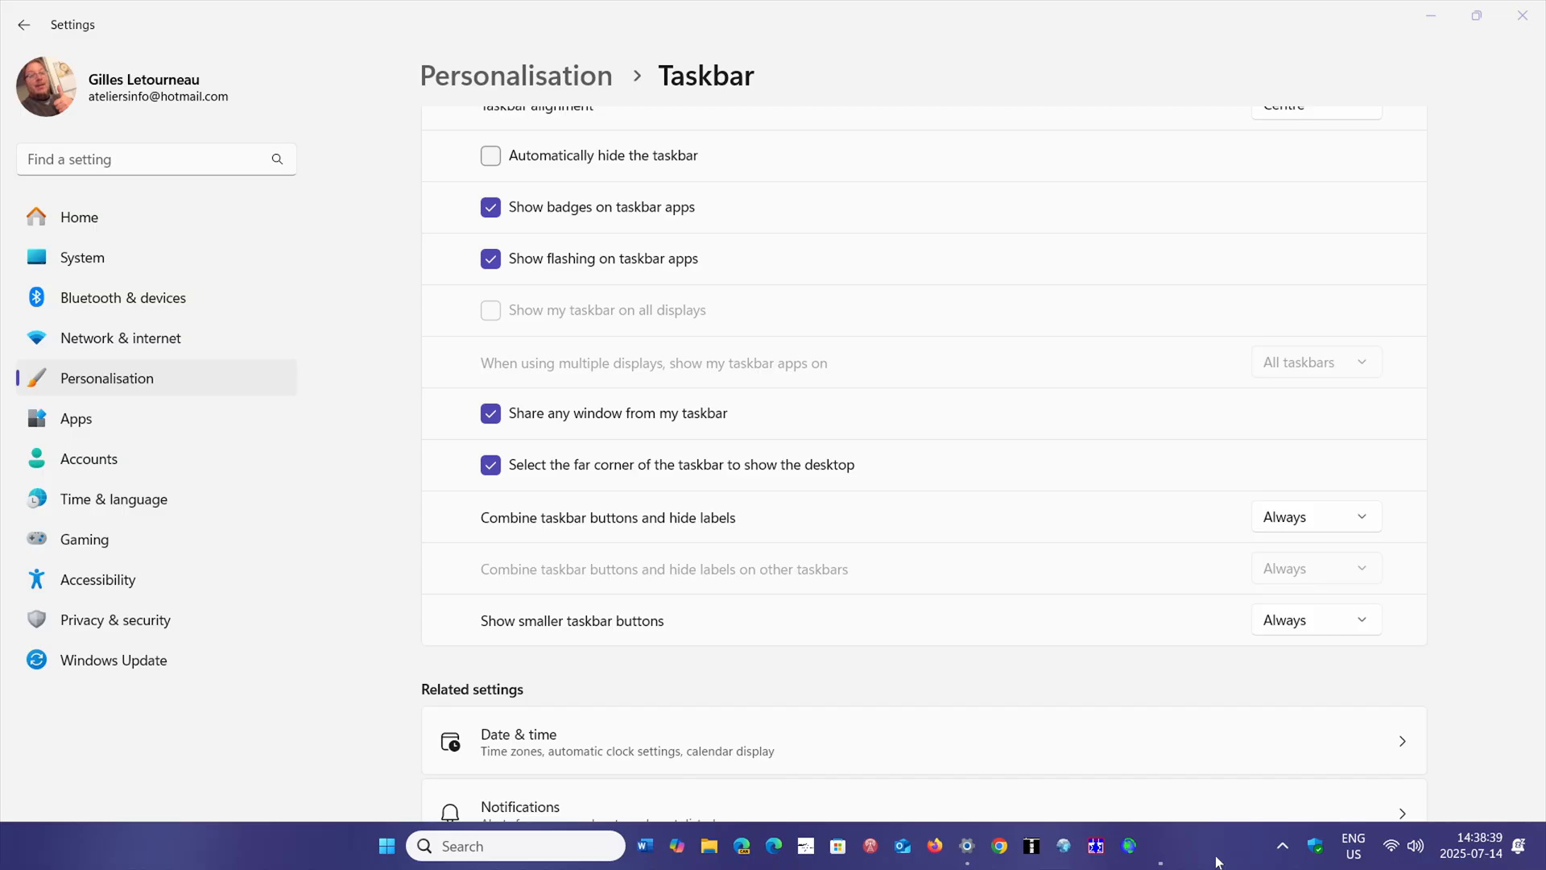
{"action": "mouse_move", "coordinate": [712, 848]}
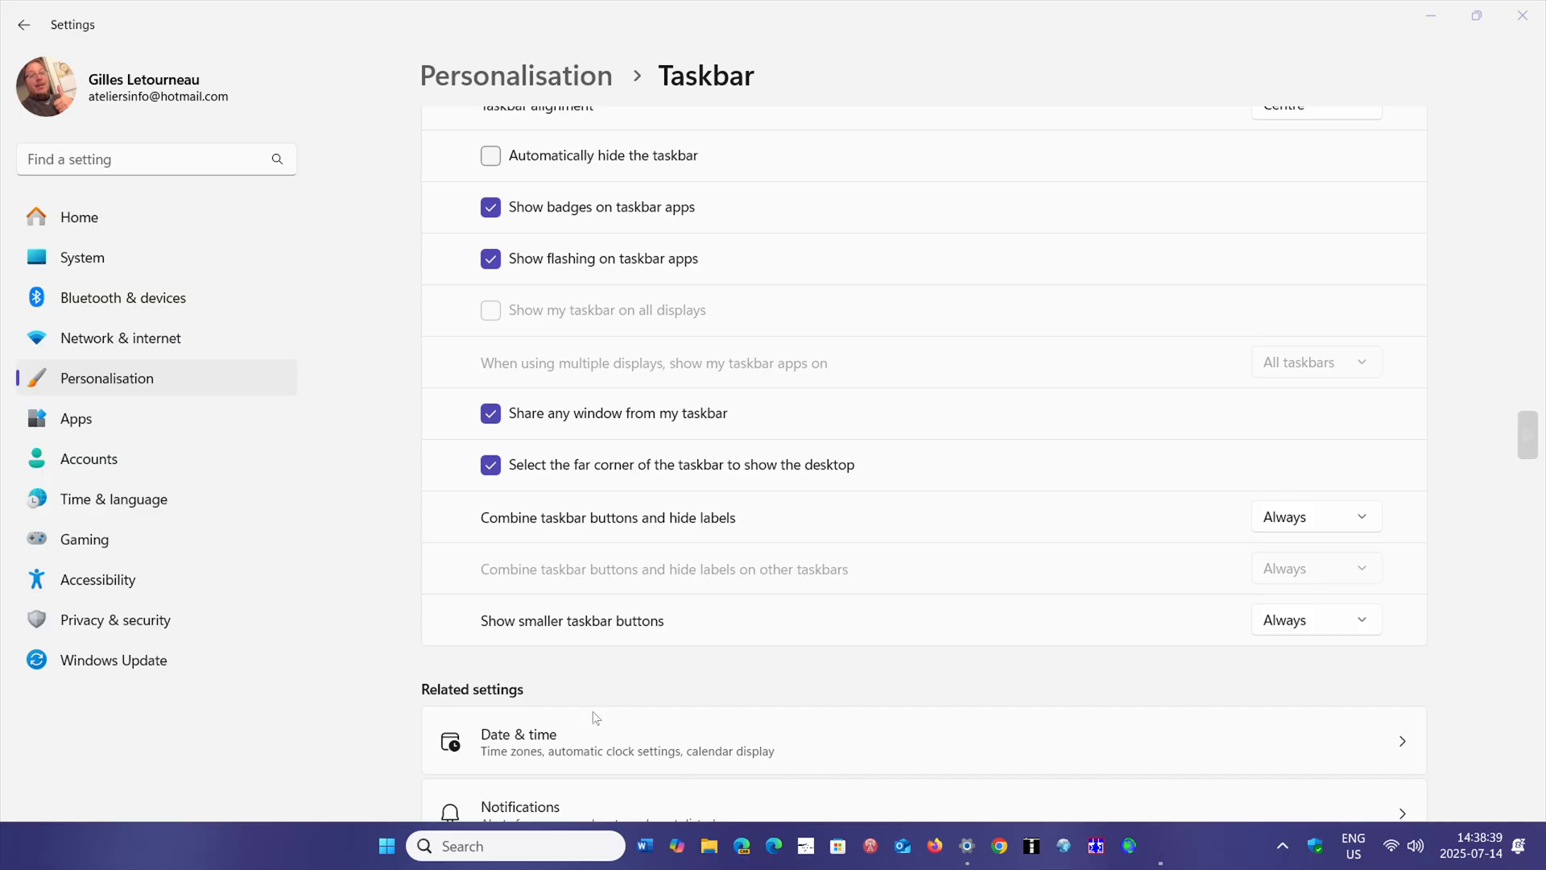
{"action": "mouse_move", "coordinate": [1132, 635]}
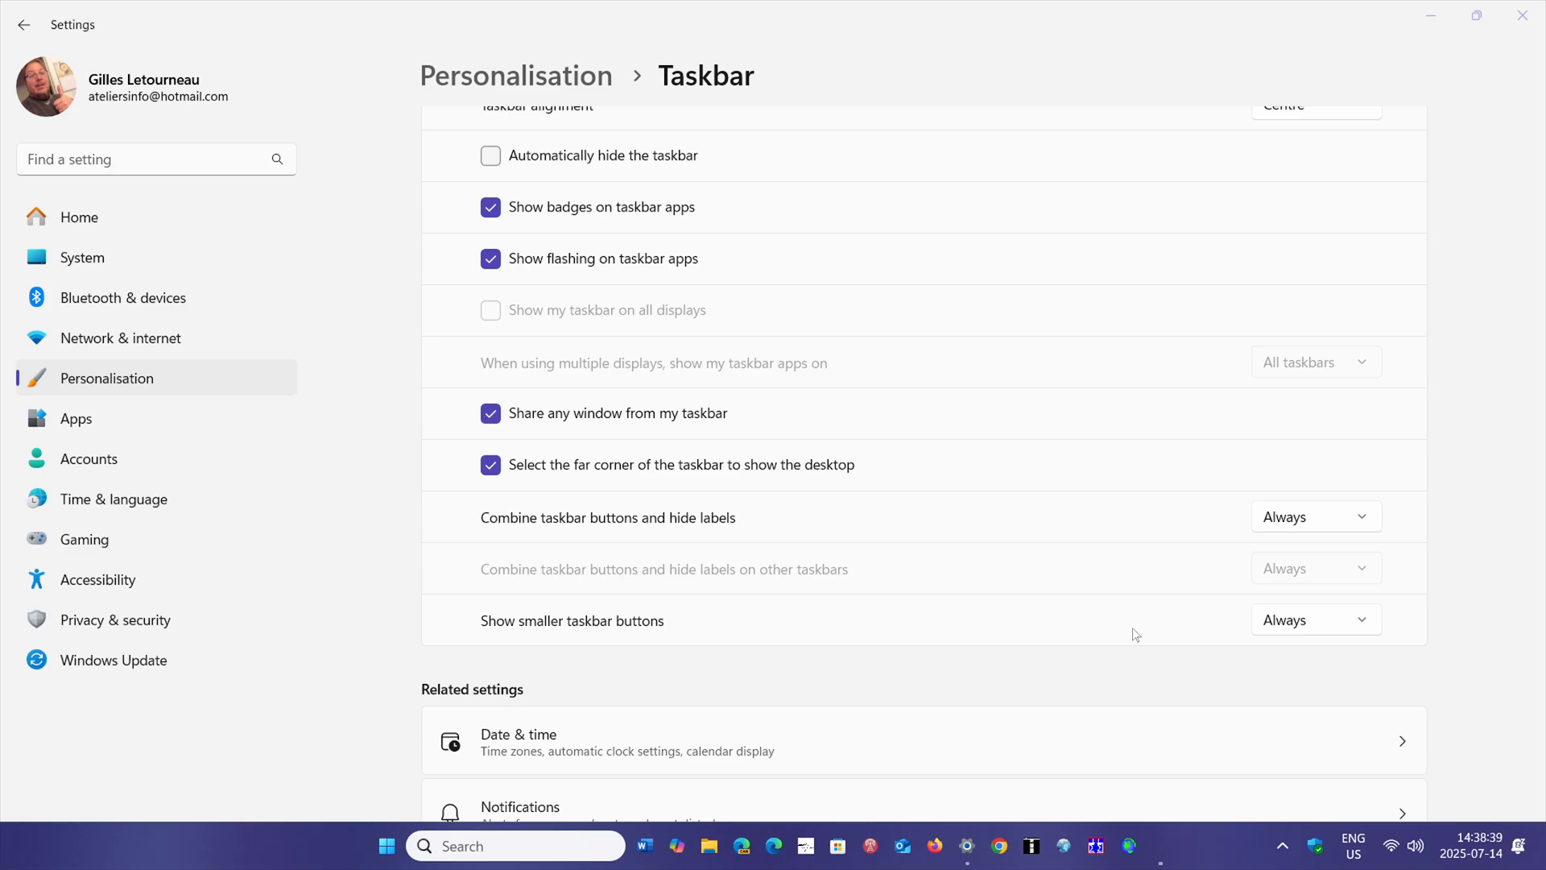
{"action": "mouse_move", "coordinate": [1288, 660]}
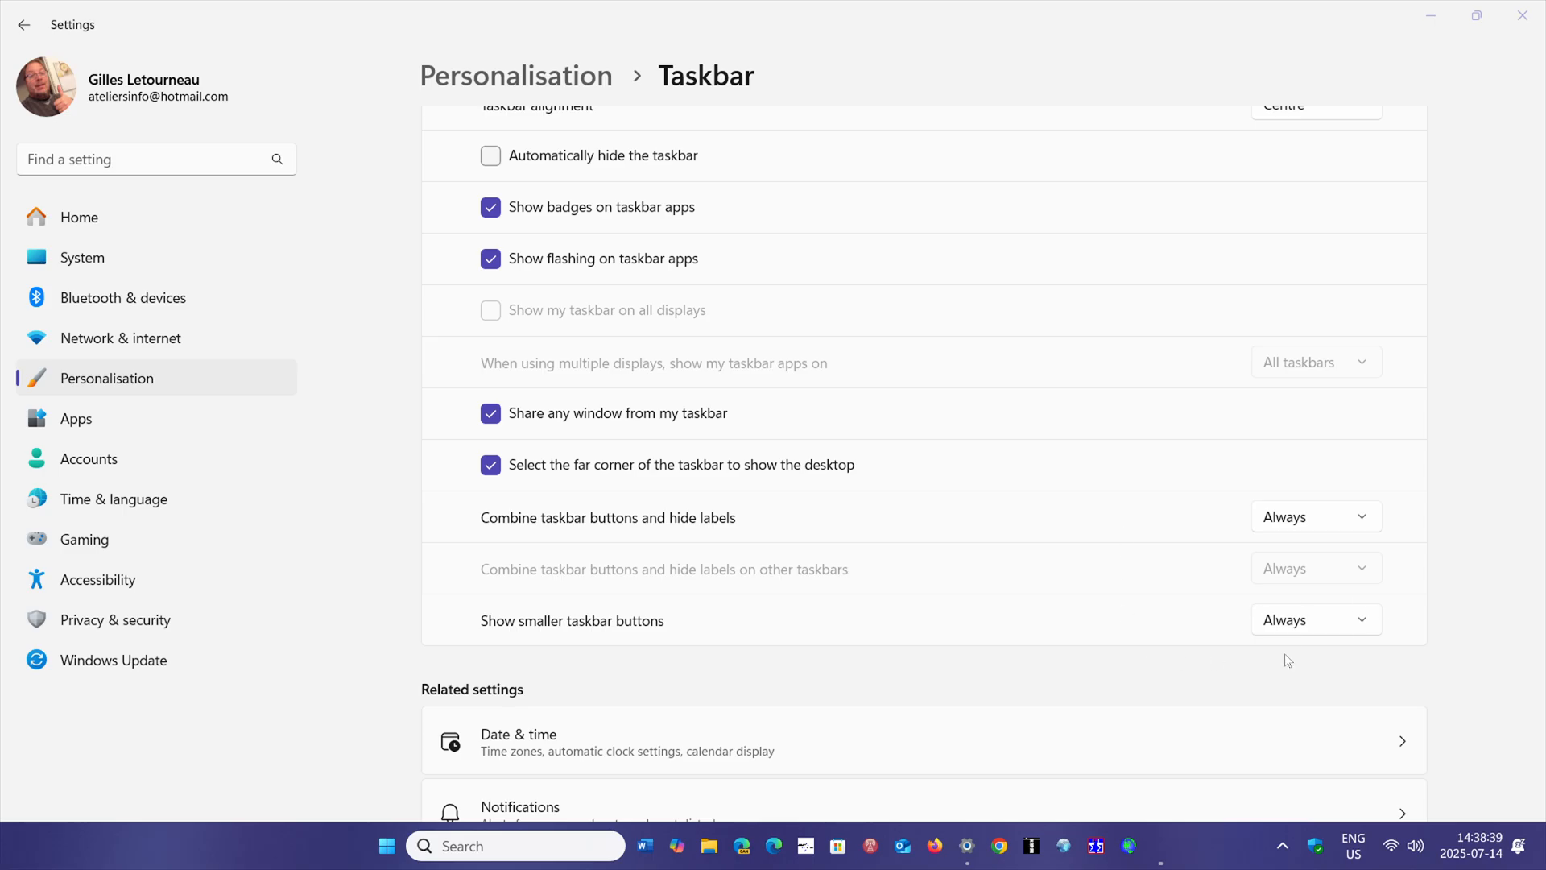
{"action": "mouse_move", "coordinate": [1236, 758]}
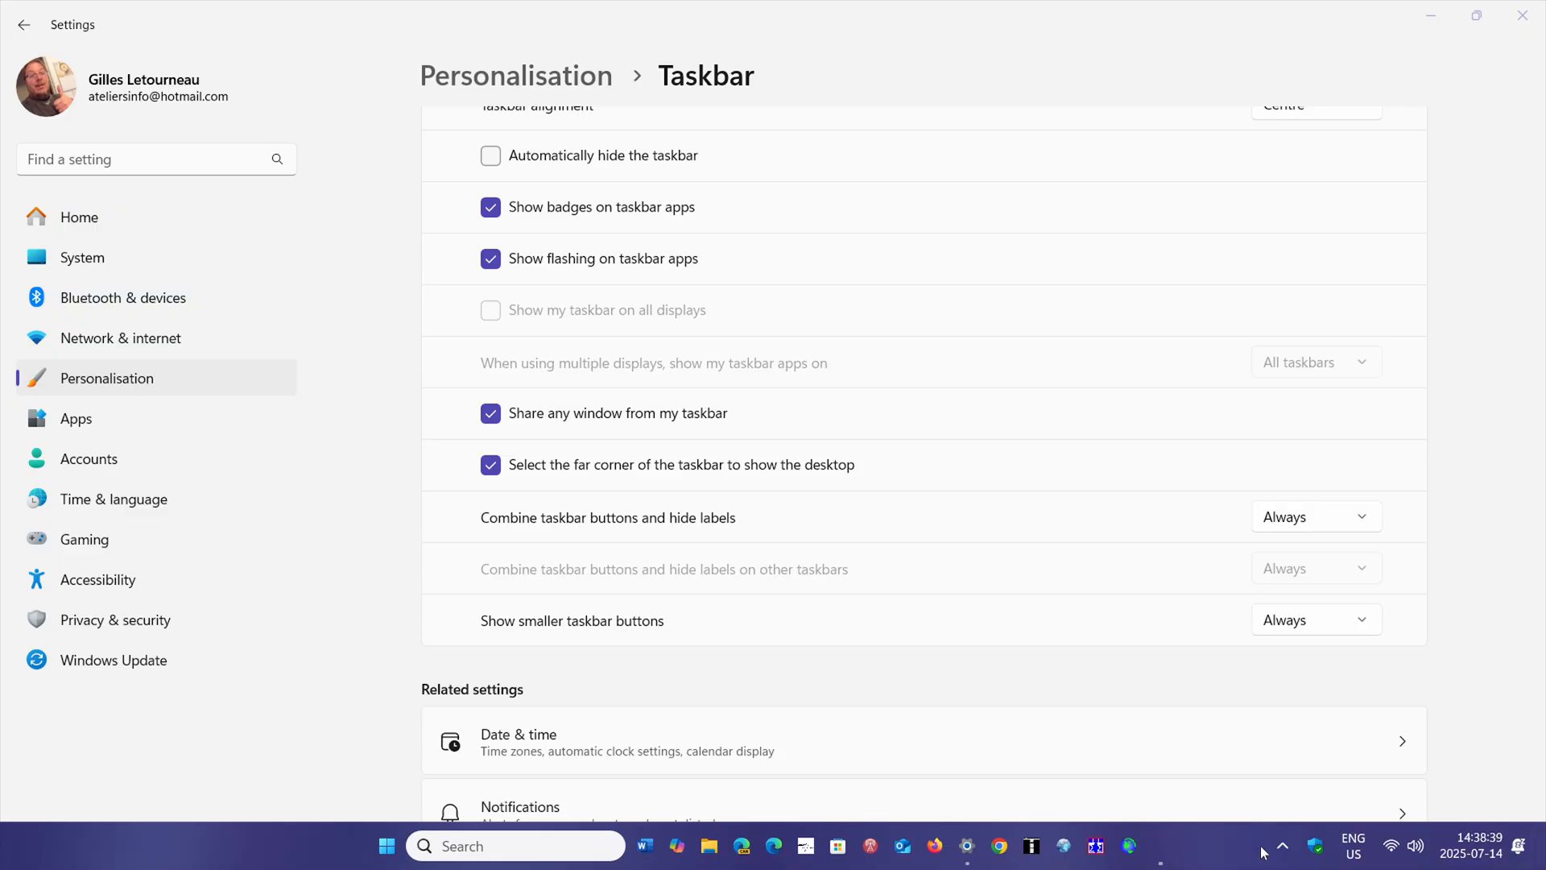
{"action": "mouse_move", "coordinate": [1235, 852]}
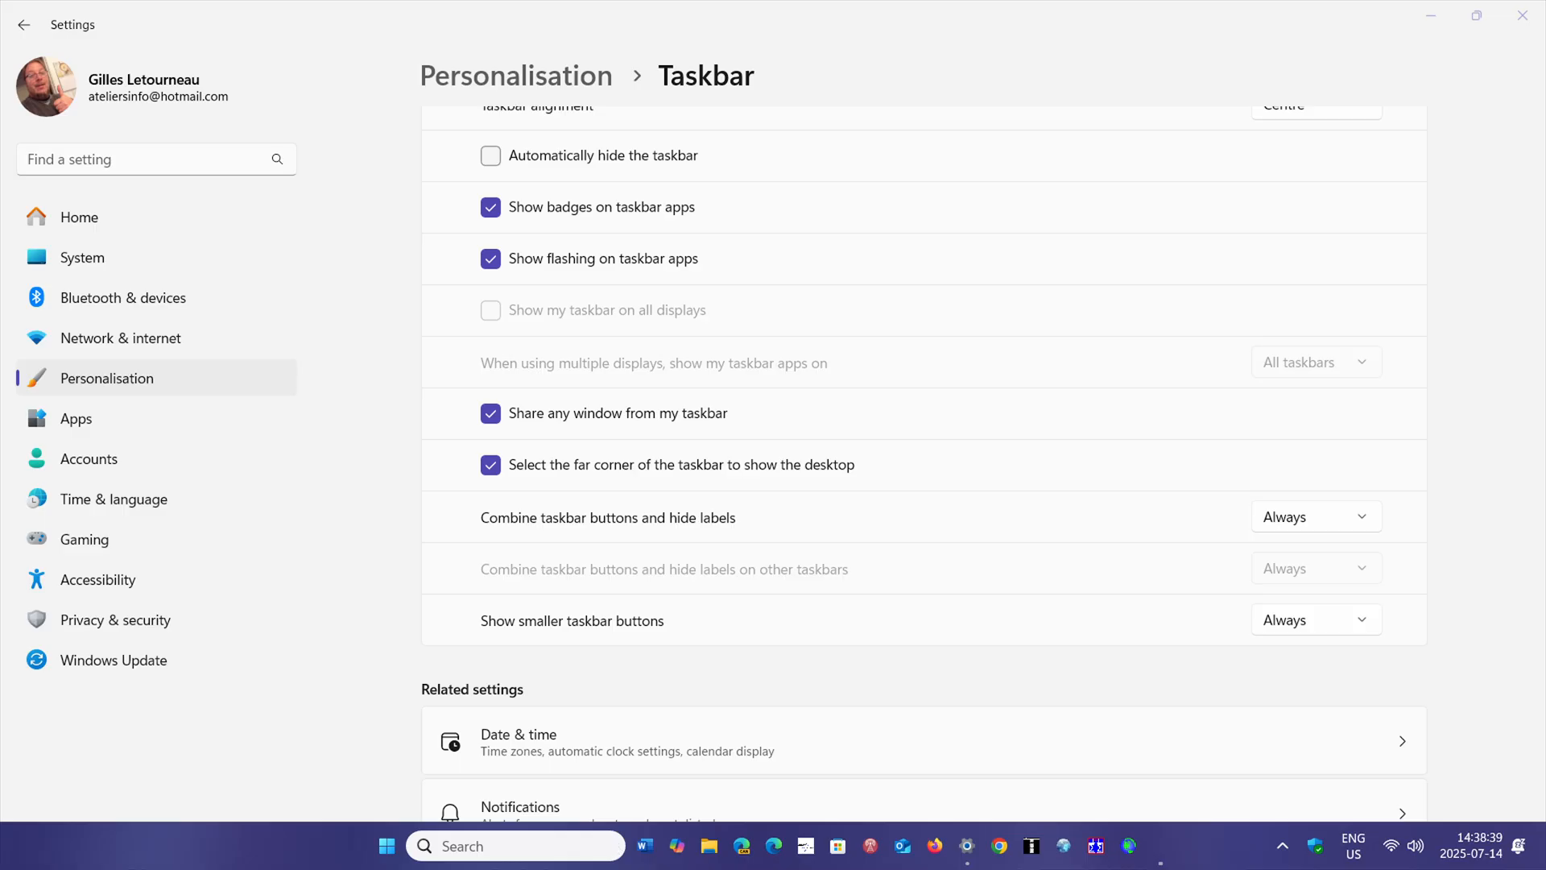
{"action": "mouse_move", "coordinate": [1210, 823]}
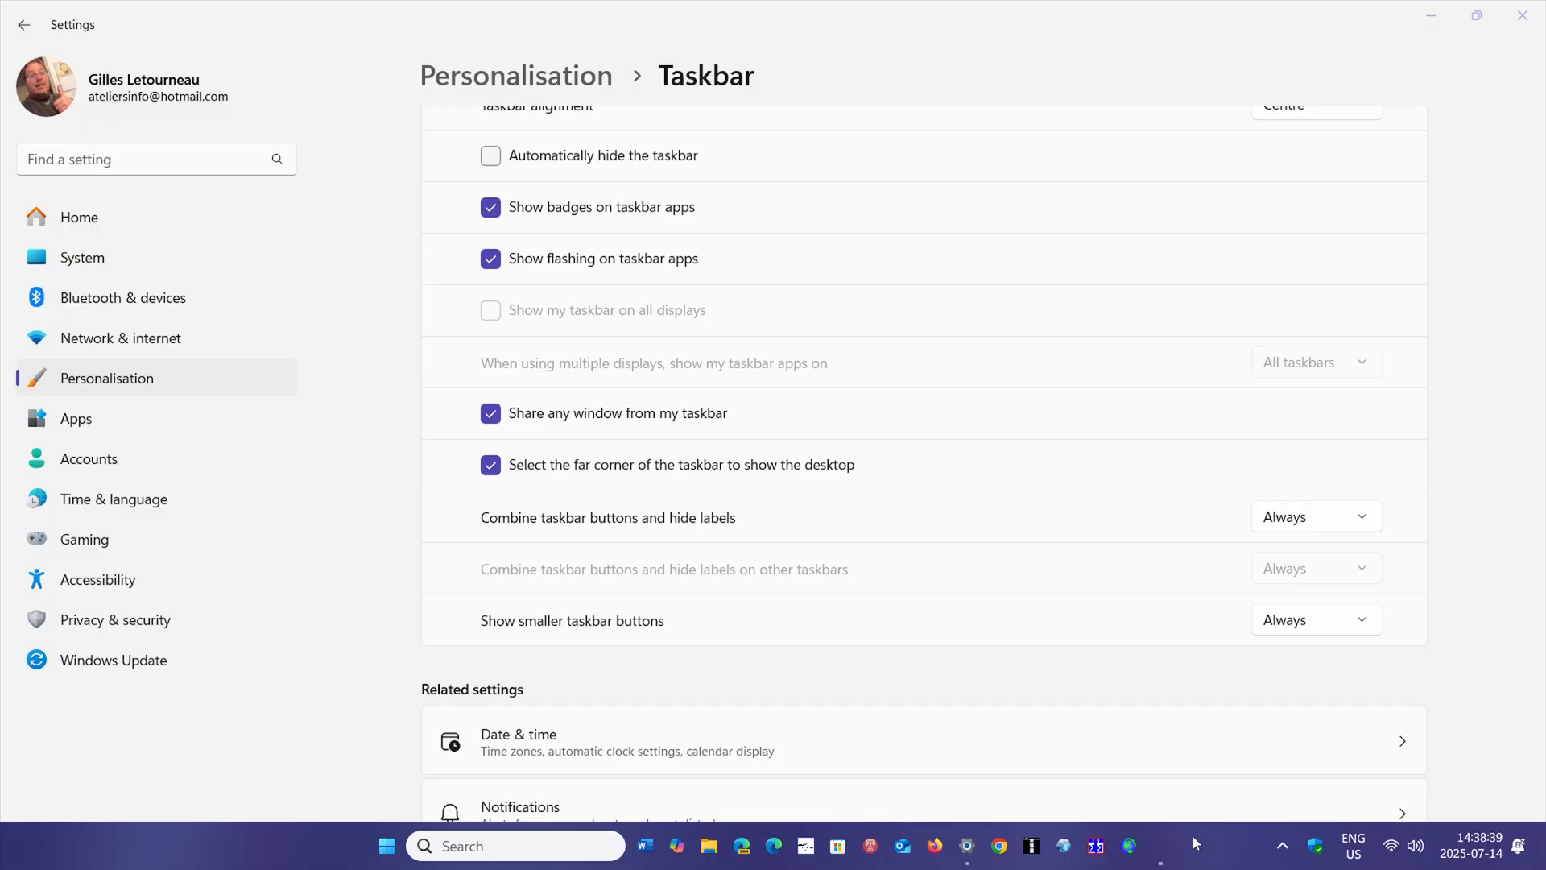
{"action": "mouse_move", "coordinate": [1030, 671]}
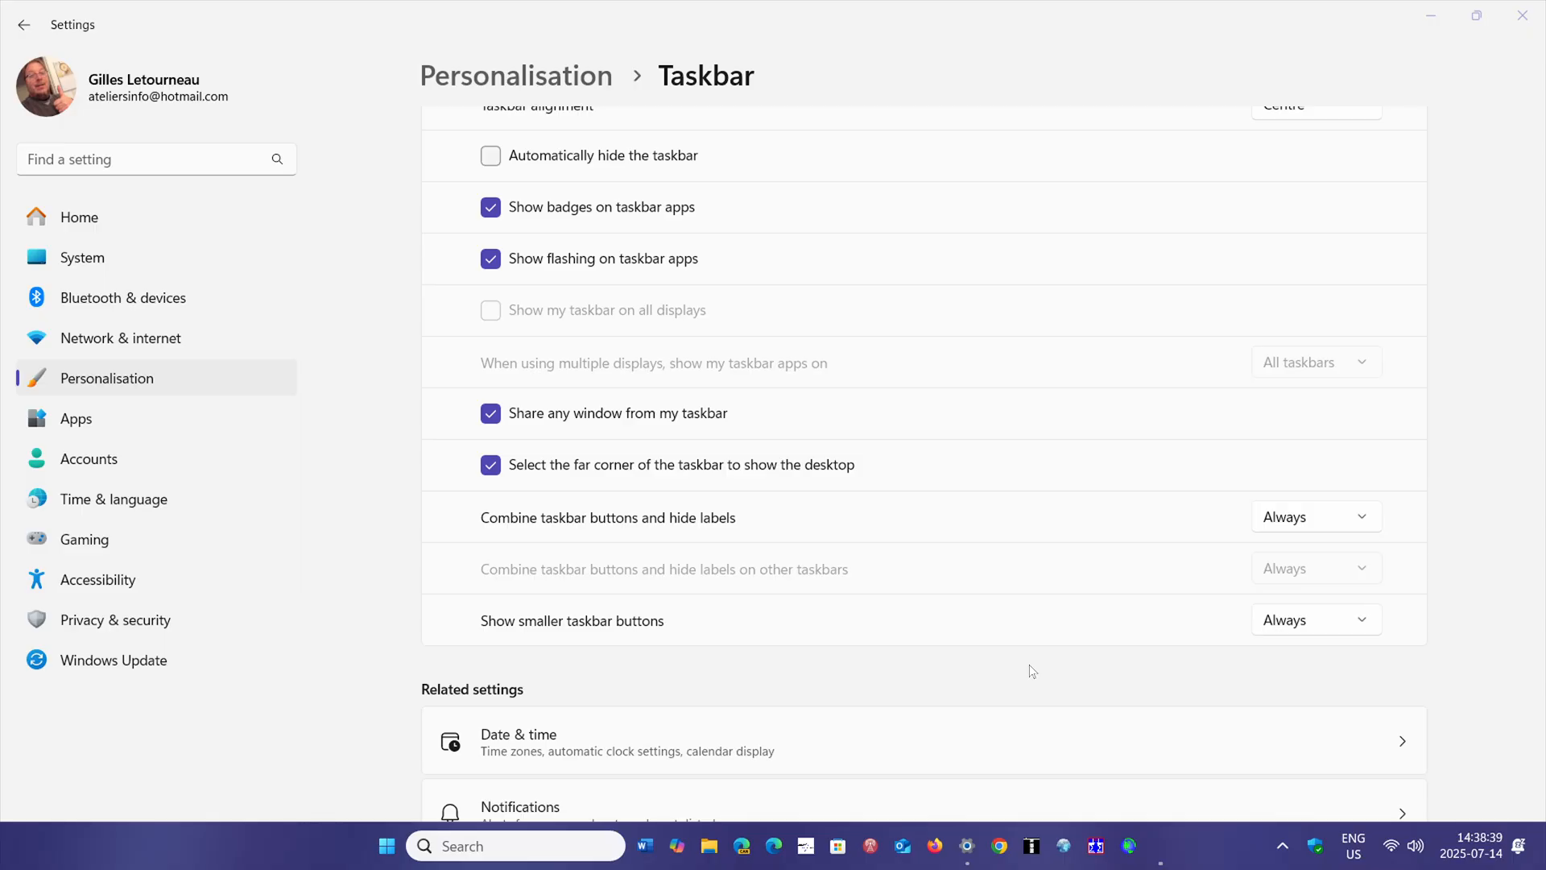
{"action": "mouse_move", "coordinate": [979, 655]}
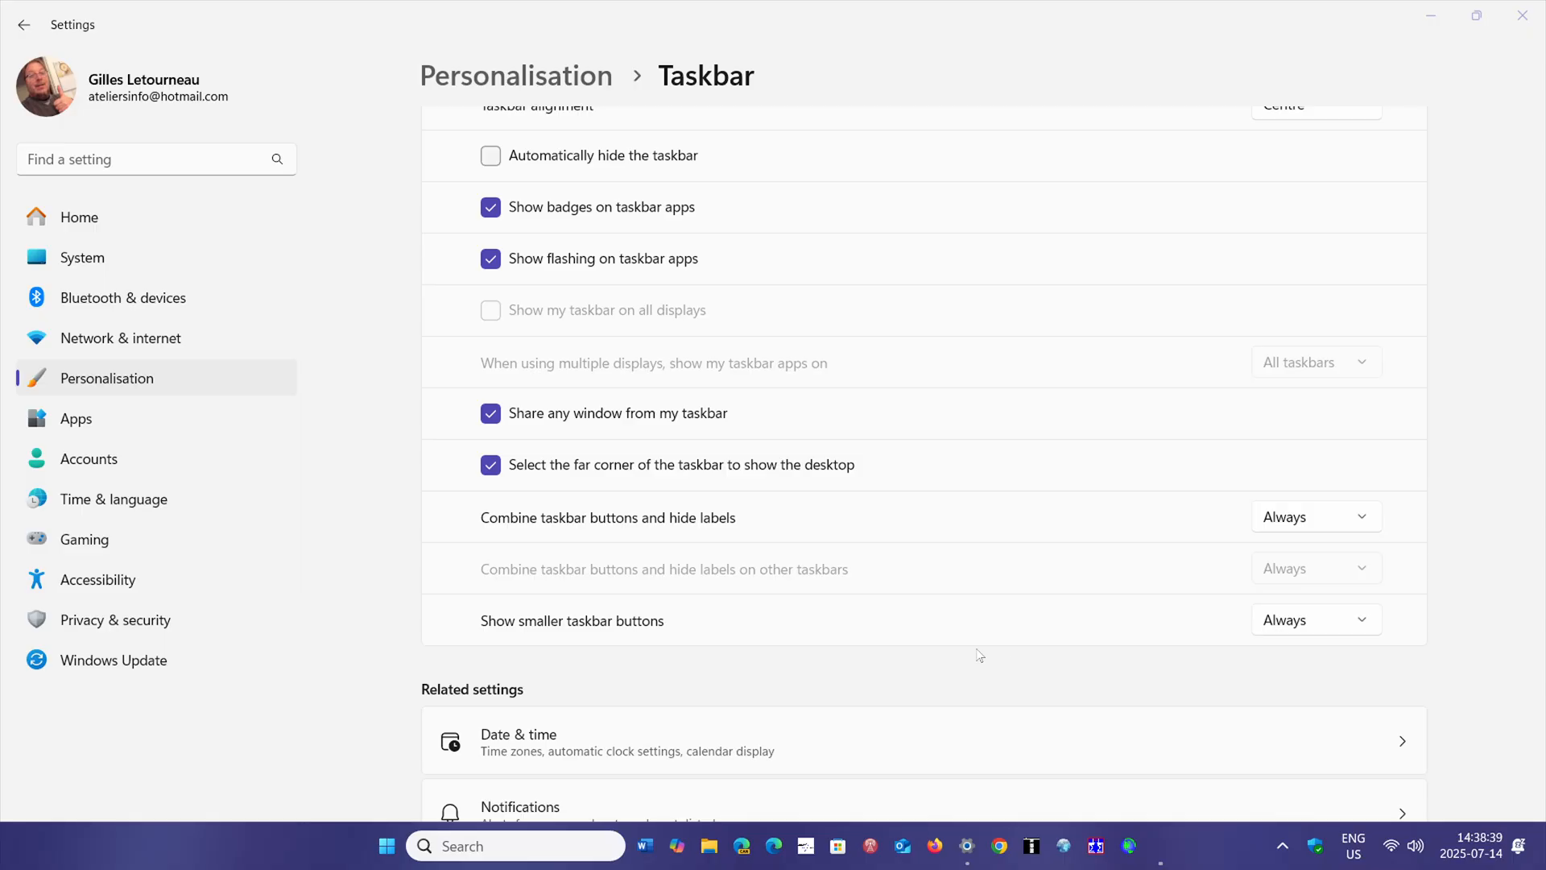
{"action": "mouse_move", "coordinate": [1426, 723]}
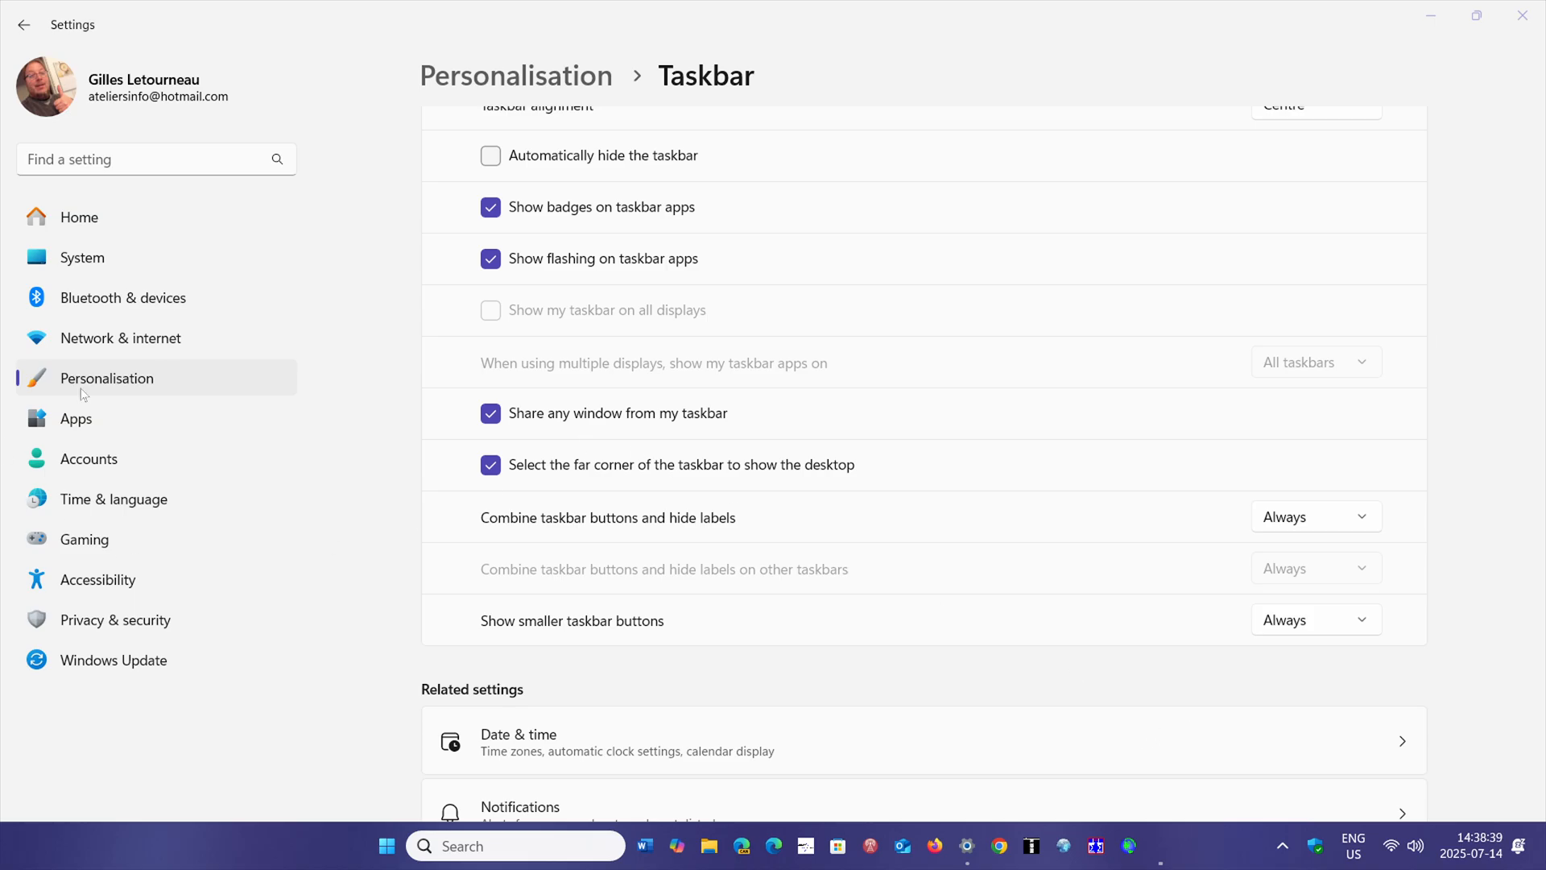
{"action": "mouse_move", "coordinate": [834, 634]}
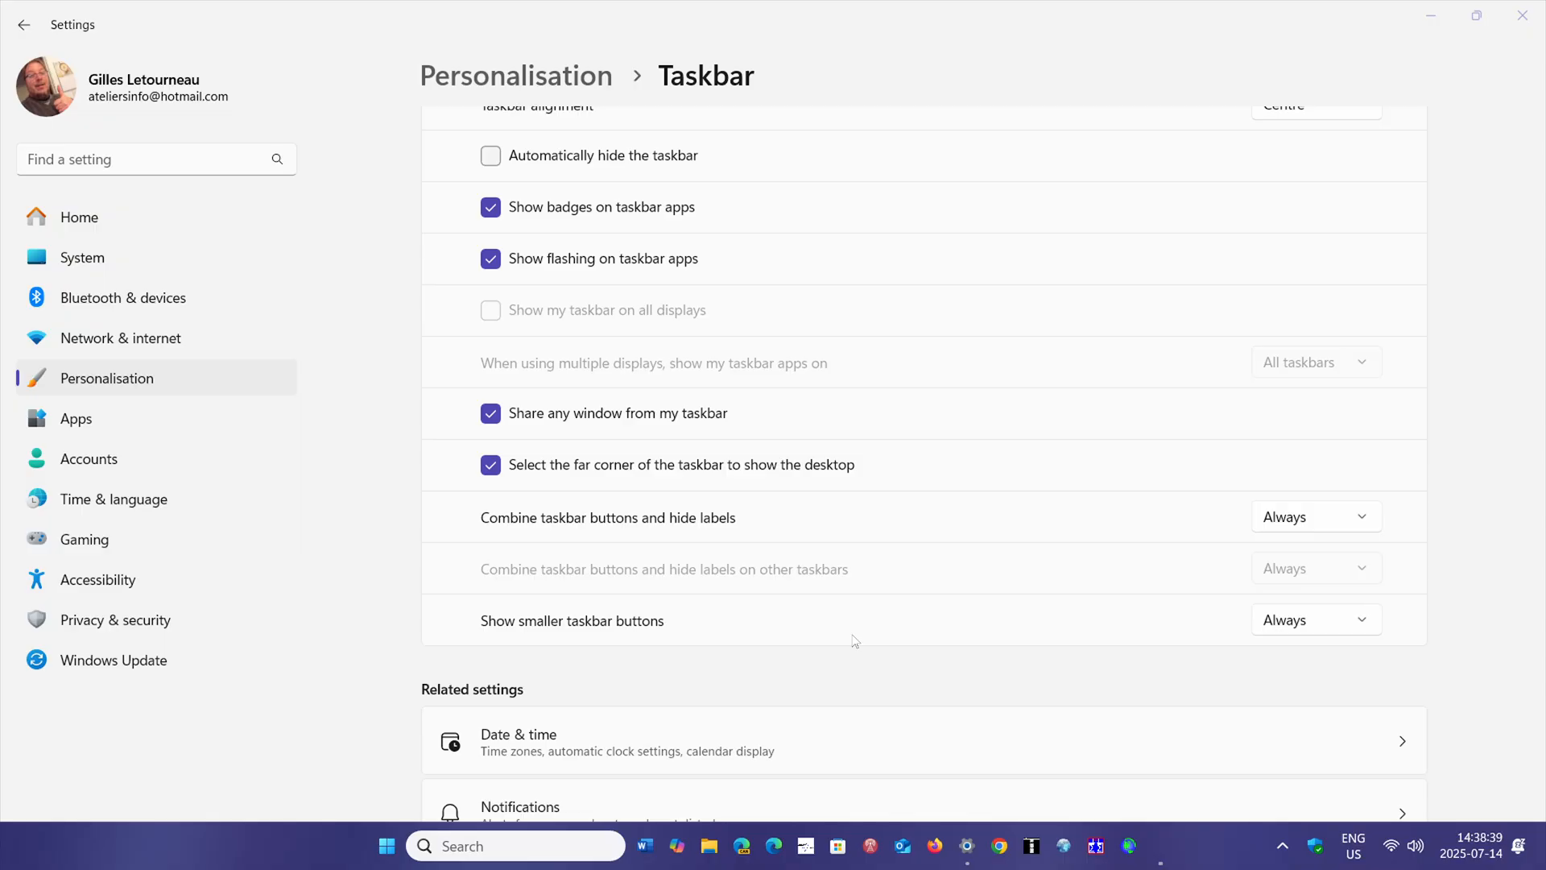
{"action": "mouse_move", "coordinate": [1330, 217]}
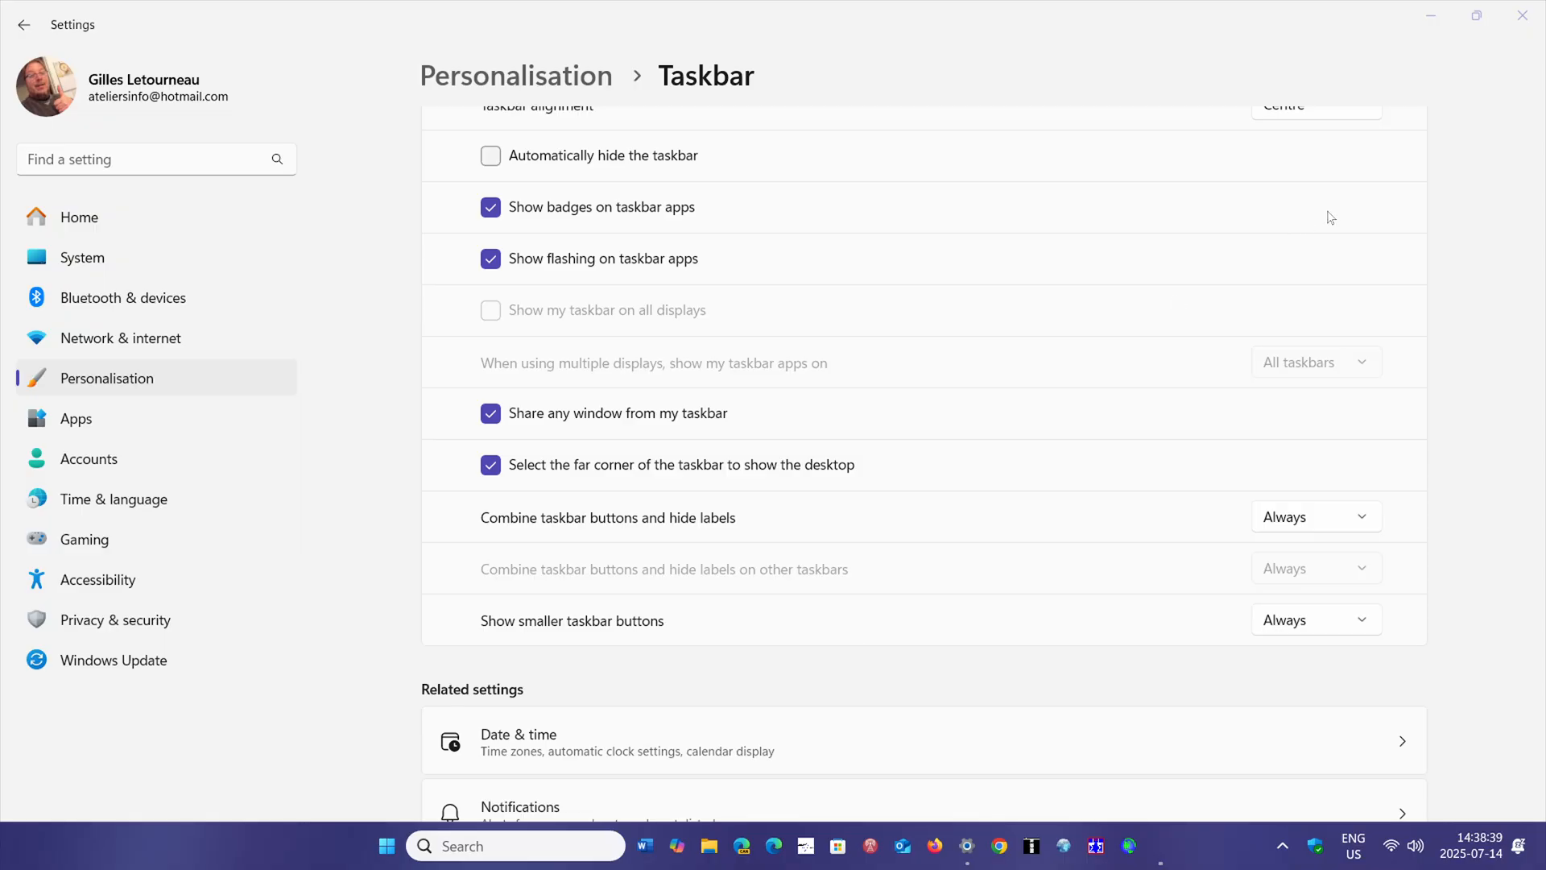